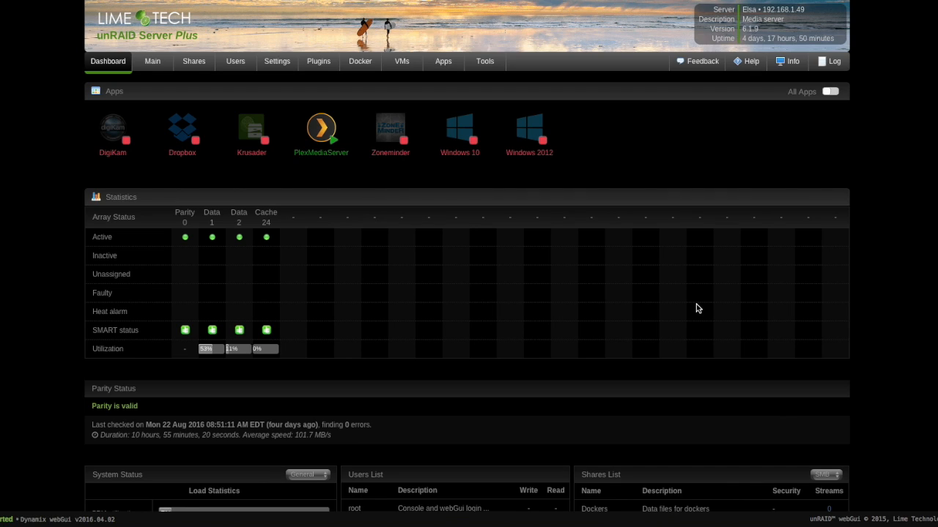
{"action": "mouse_move", "coordinate": [217, 168]}
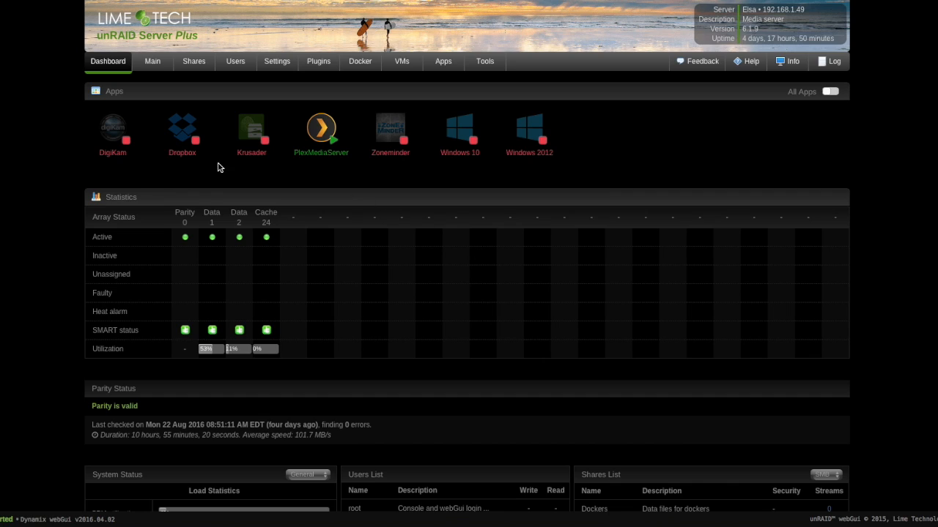
{"action": "mouse_move", "coordinate": [430, 177]}
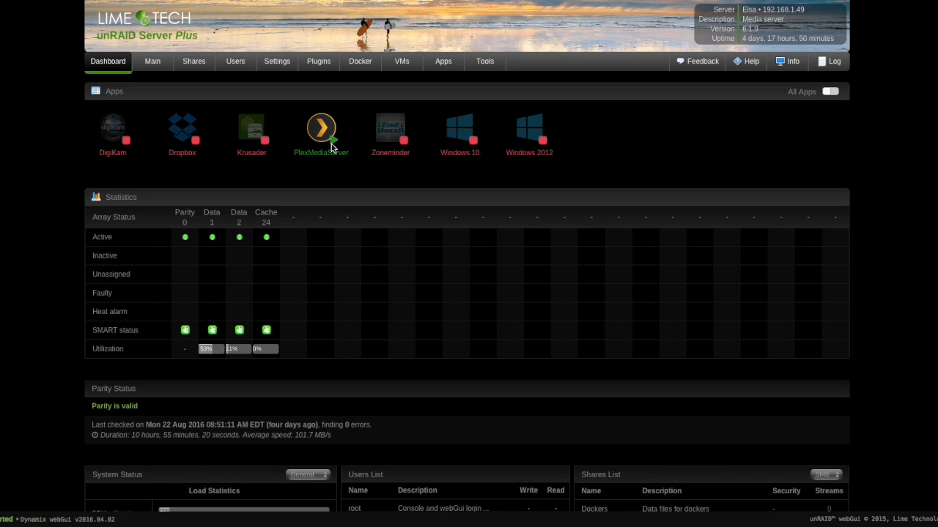
{"action": "mouse_move", "coordinate": [328, 152]}
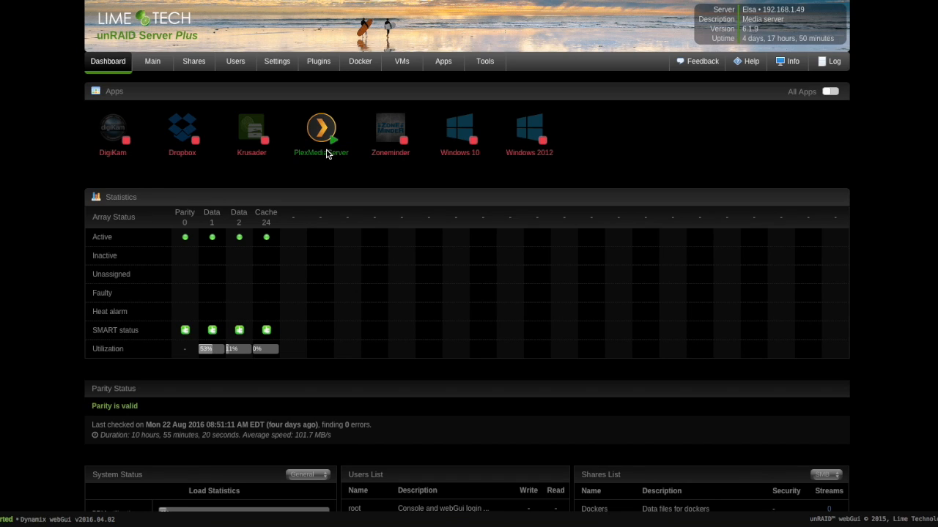
{"action": "mouse_move", "coordinate": [540, 166]}
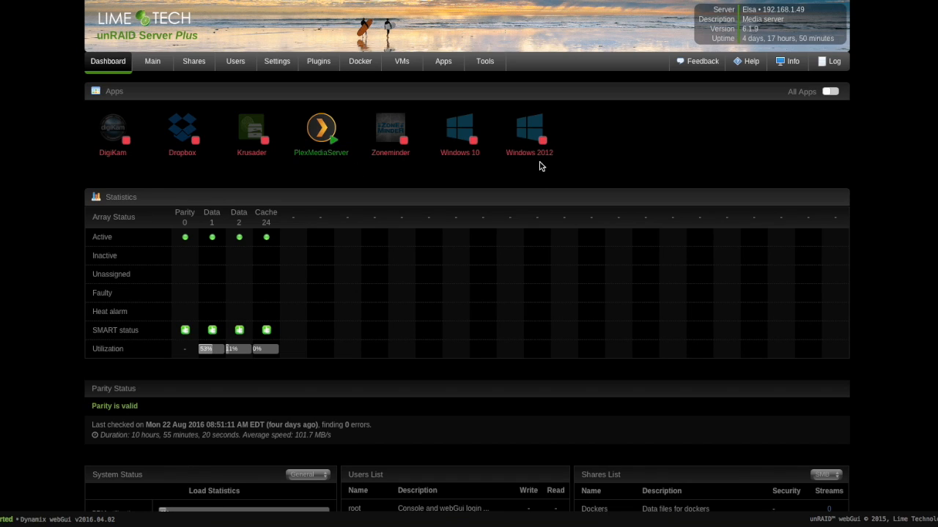
{"action": "mouse_move", "coordinate": [170, 159]}
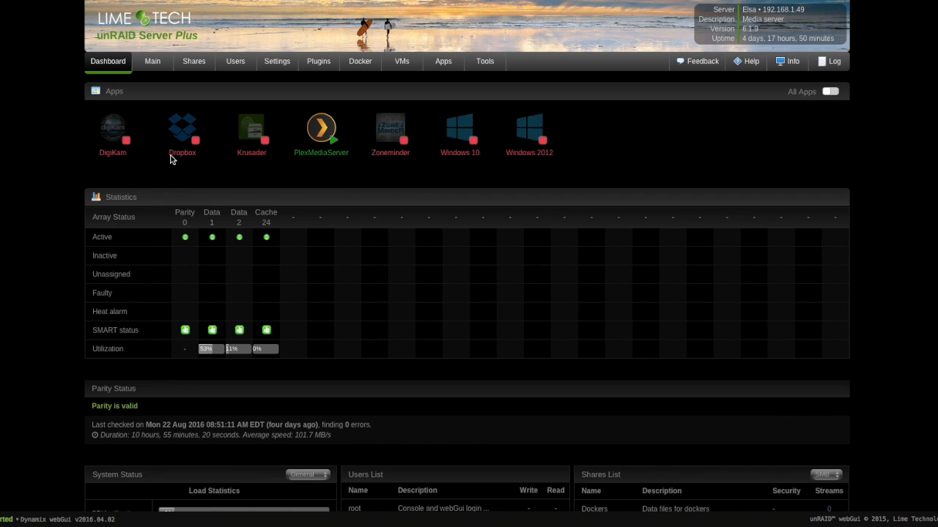
{"action": "mouse_move", "coordinate": [193, 158]}
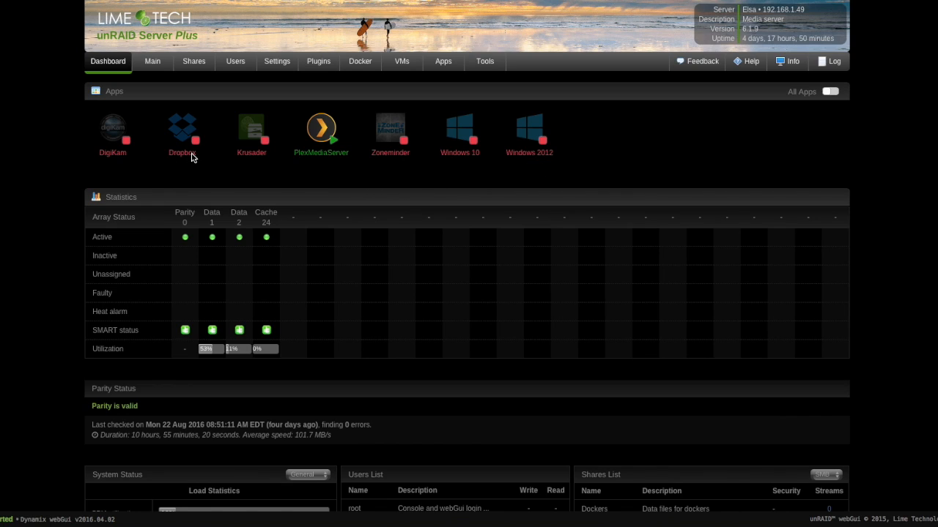
{"action": "mouse_move", "coordinate": [217, 170]}
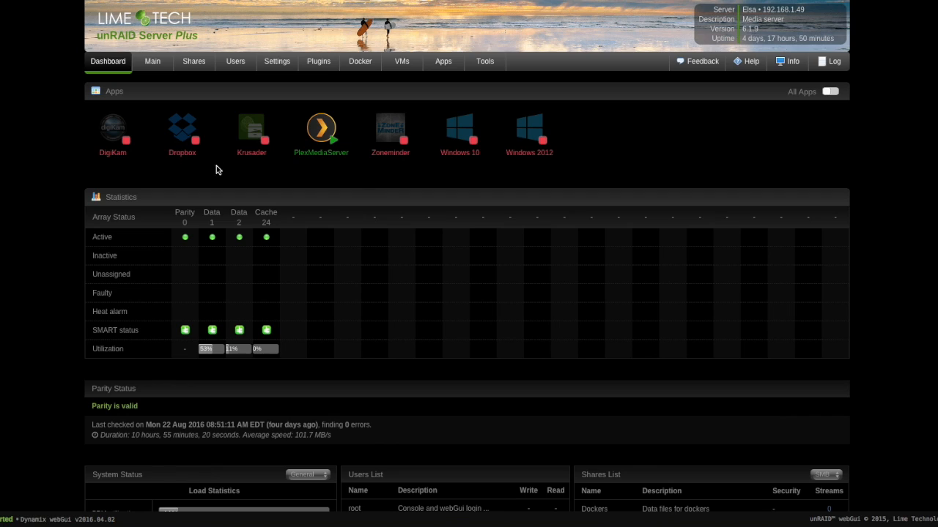
{"action": "mouse_move", "coordinate": [248, 167]}
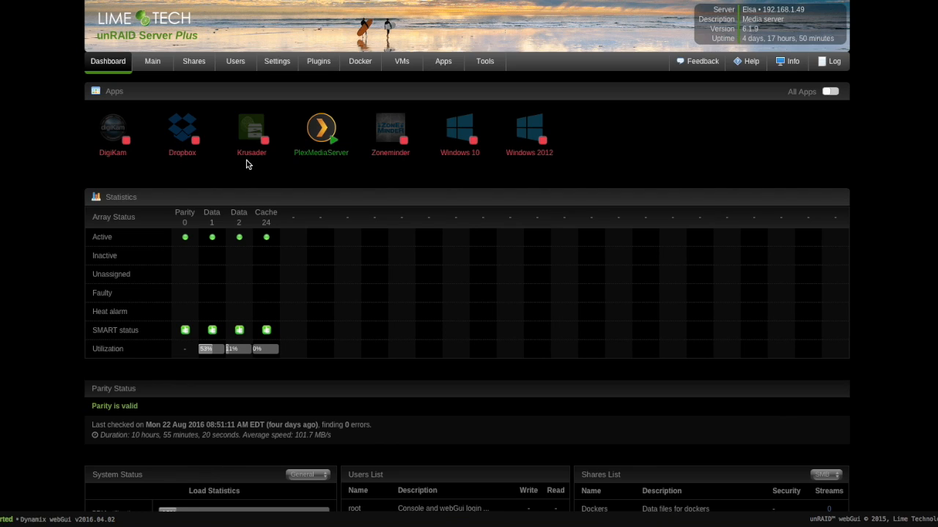
{"action": "mouse_move", "coordinate": [154, 317]}
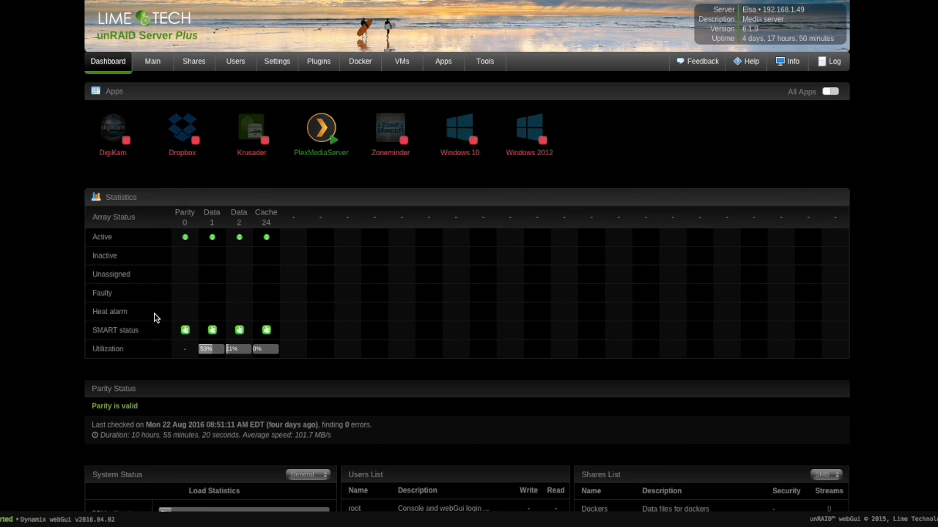
{"action": "mouse_move", "coordinate": [204, 257]}
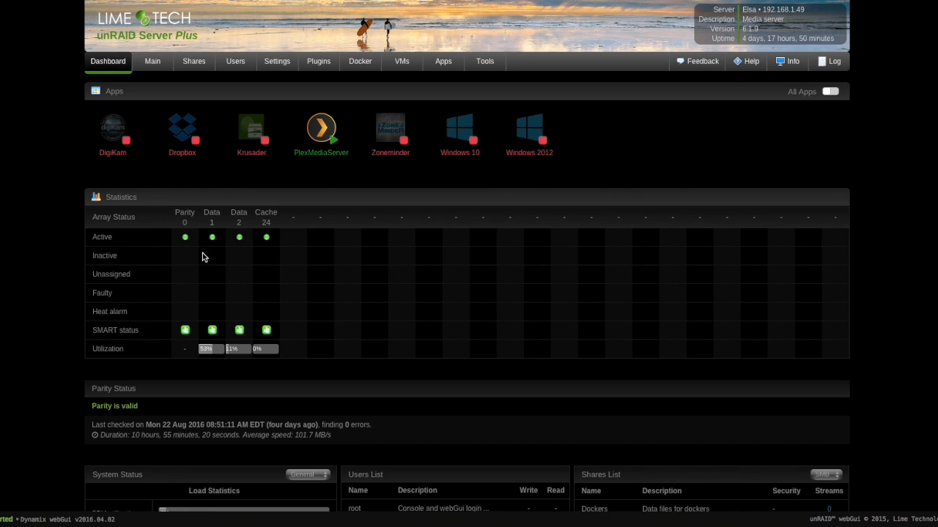
{"action": "mouse_move", "coordinate": [249, 255]}
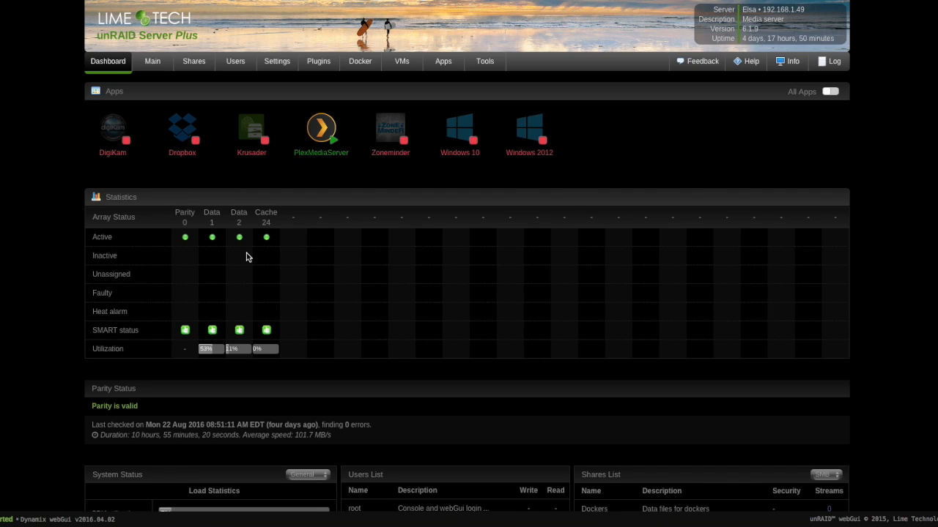
{"action": "mouse_move", "coordinate": [258, 254]}
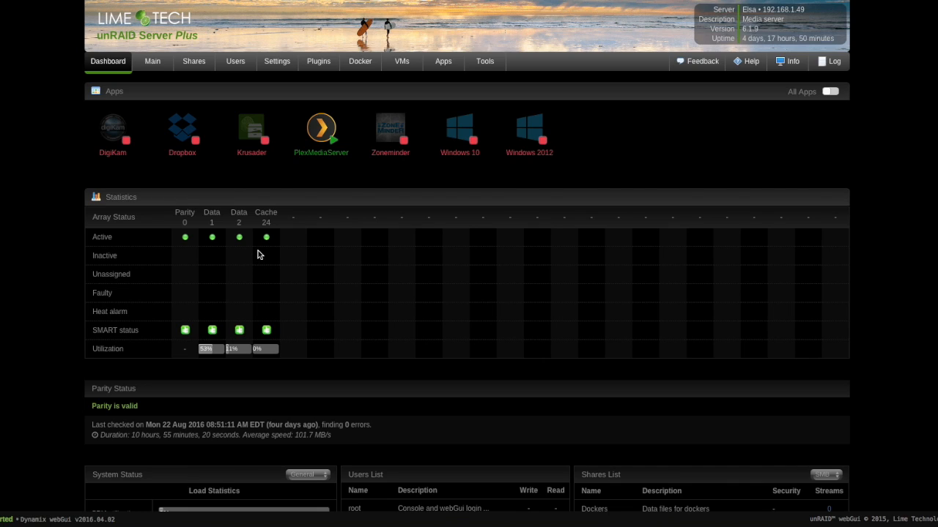
{"action": "mouse_move", "coordinate": [266, 251]}
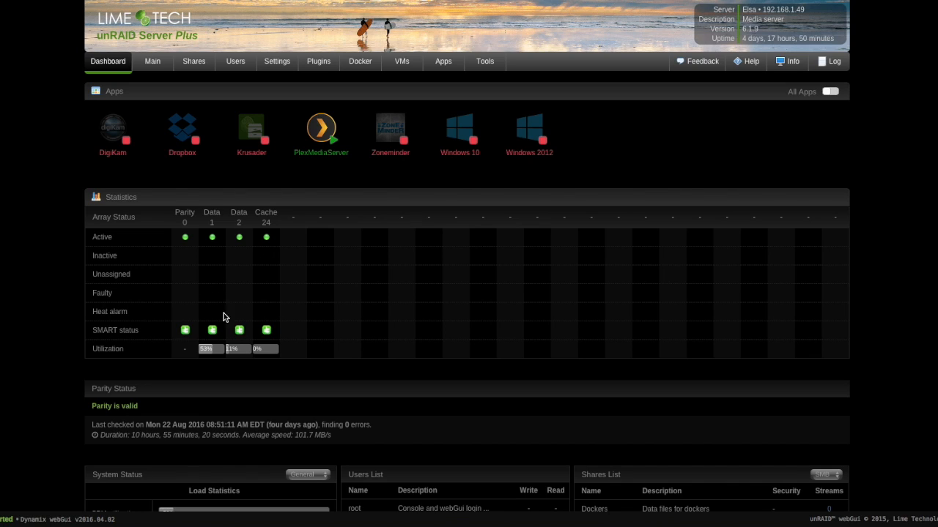
{"action": "mouse_move", "coordinate": [269, 335]}
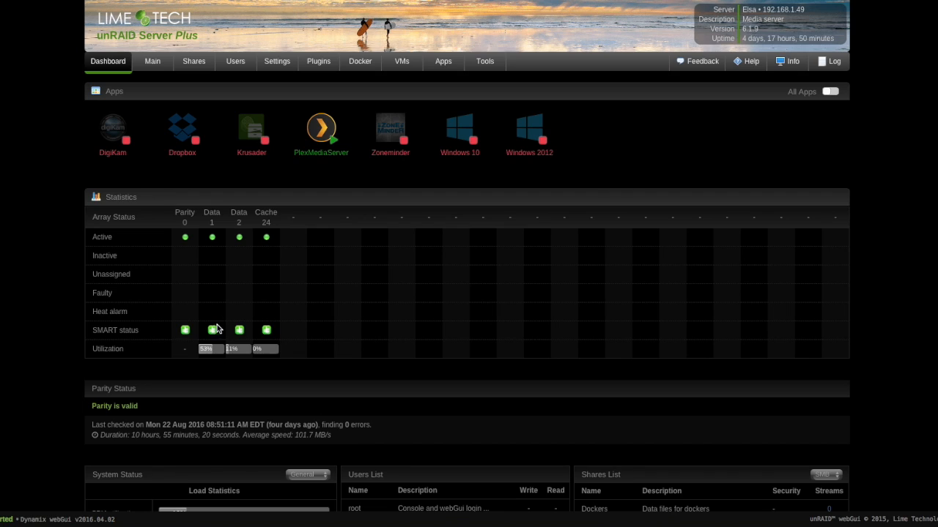
{"action": "mouse_move", "coordinate": [178, 259]}
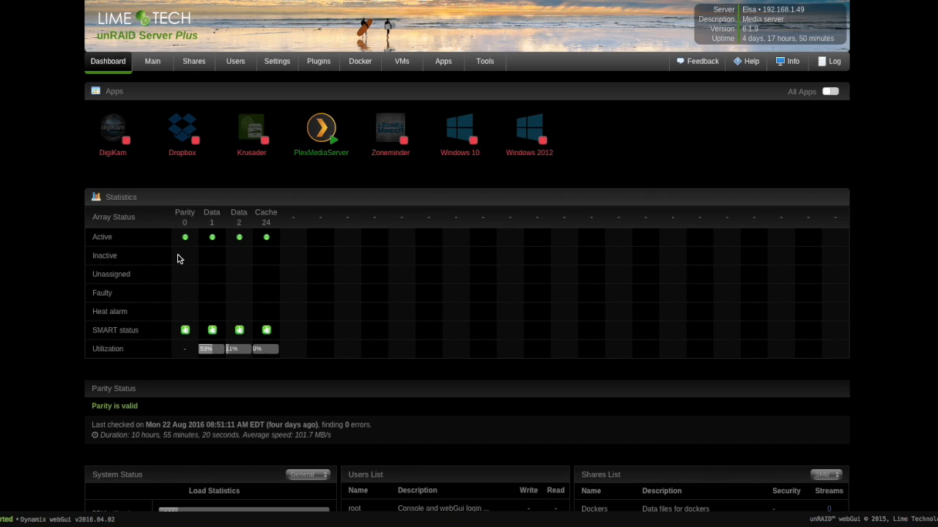
{"action": "mouse_move", "coordinate": [184, 359]}
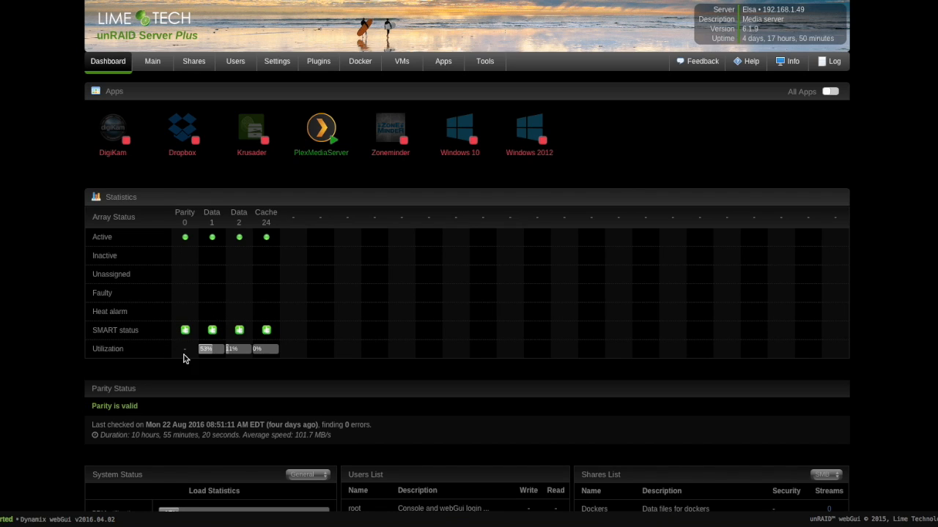
{"action": "mouse_move", "coordinate": [203, 360]}
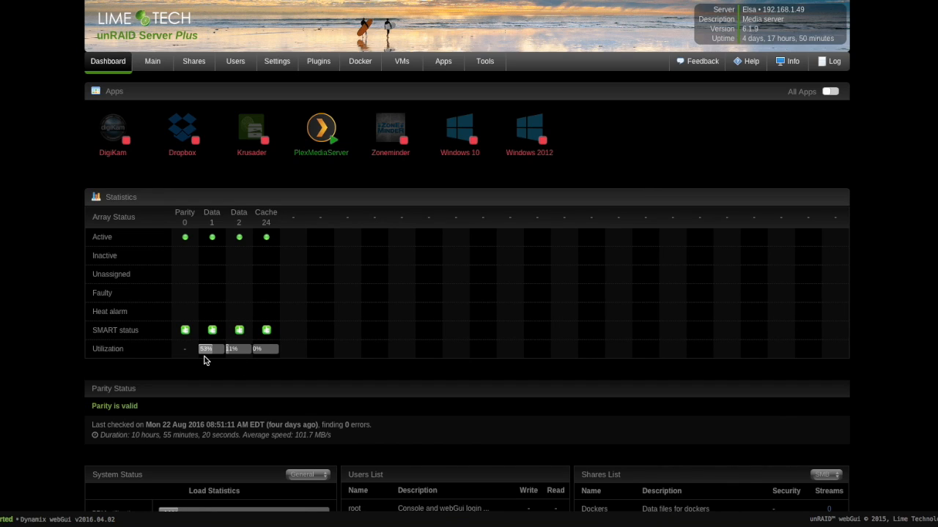
{"action": "mouse_move", "coordinate": [233, 361]}
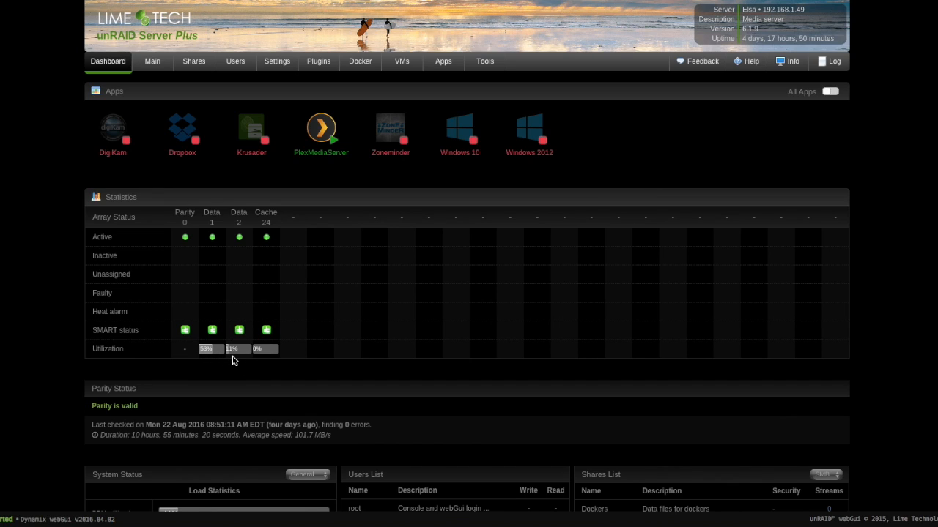
{"action": "mouse_move", "coordinate": [187, 318]}
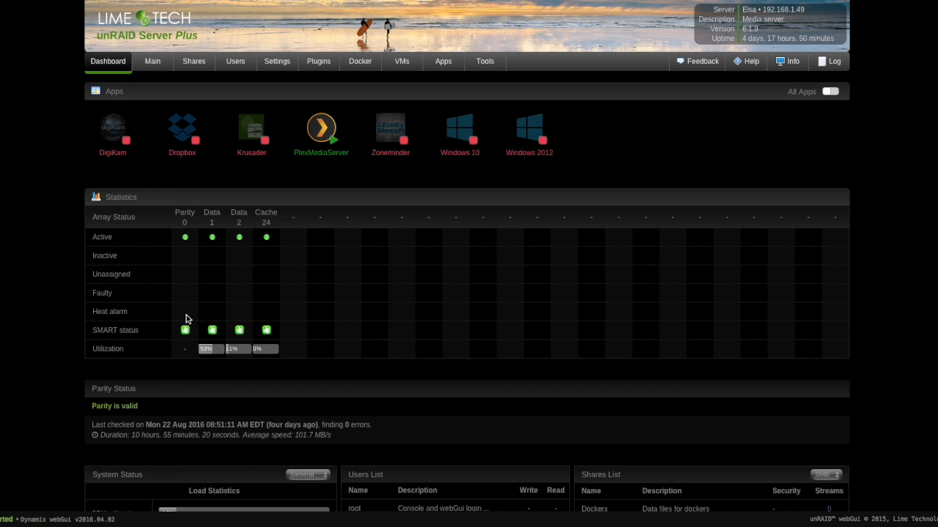
{"action": "mouse_move", "coordinate": [184, 347]}
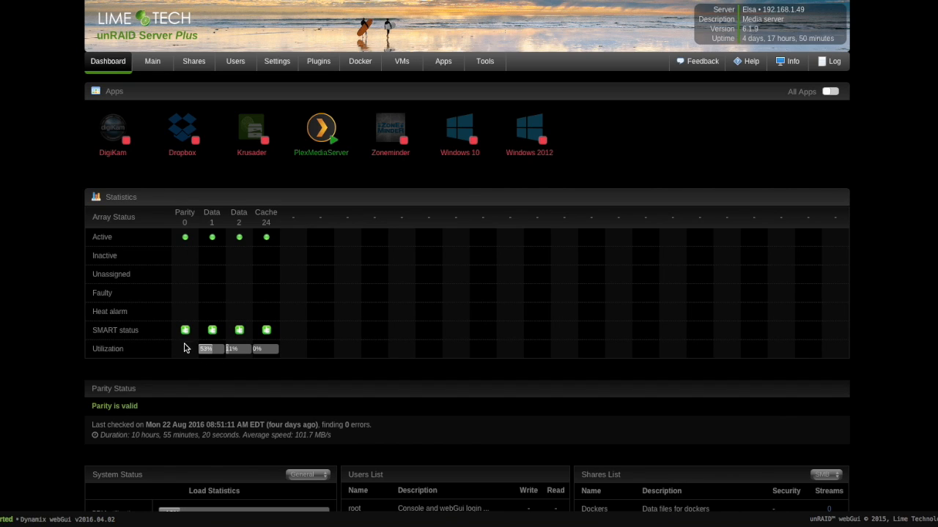
{"action": "mouse_move", "coordinate": [189, 267]}
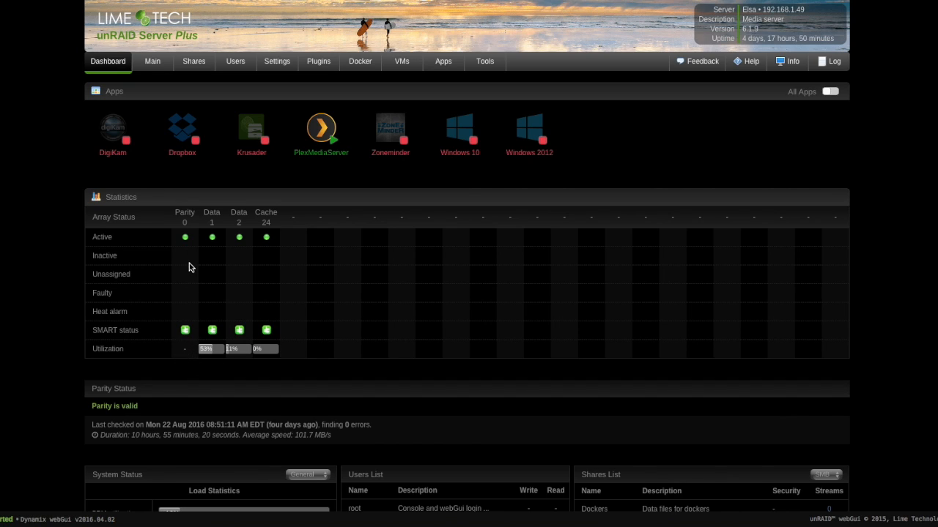
{"action": "mouse_move", "coordinate": [225, 242]}
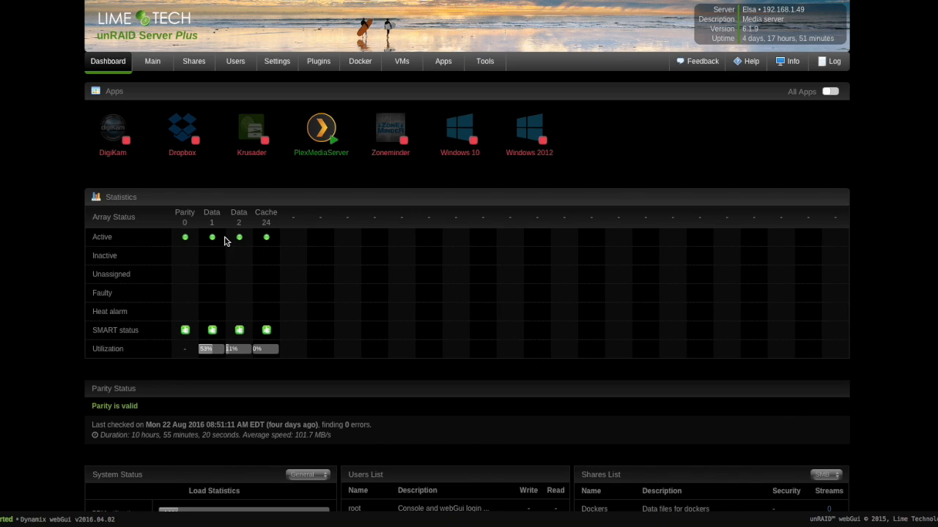
{"action": "mouse_move", "coordinate": [252, 296]}
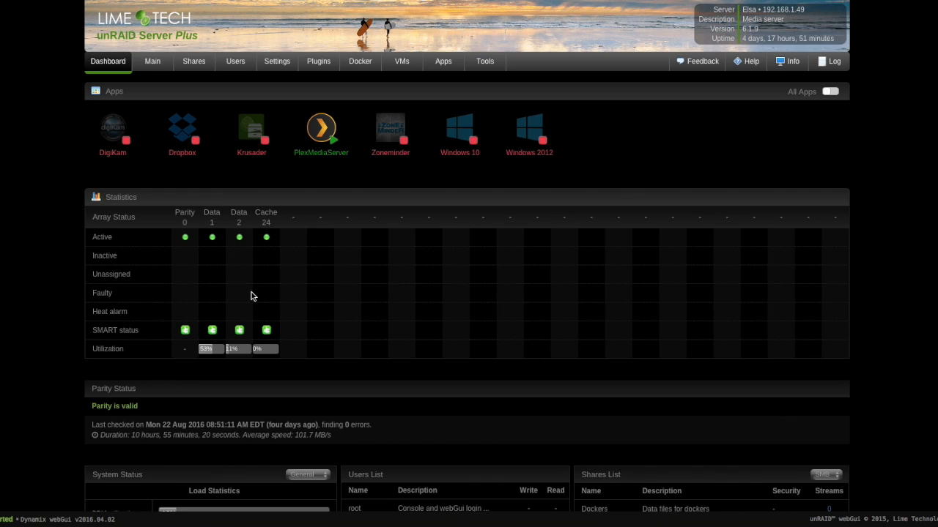
{"action": "mouse_move", "coordinate": [339, 161]}
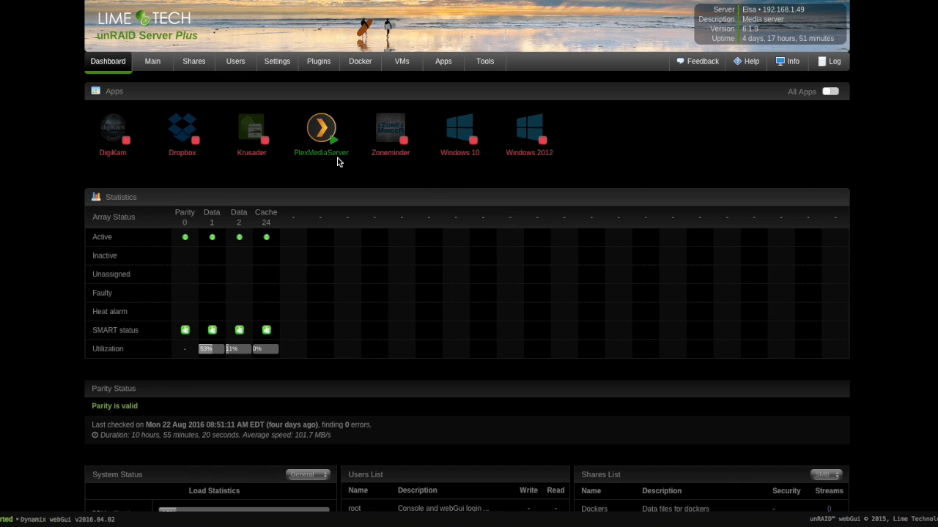
{"action": "mouse_move", "coordinate": [430, 172]}
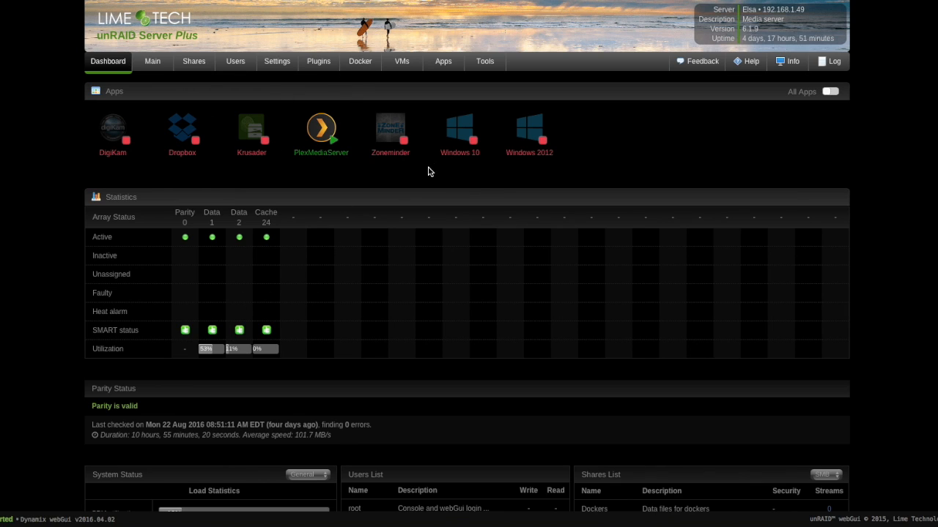
{"action": "mouse_move", "coordinate": [359, 61]}
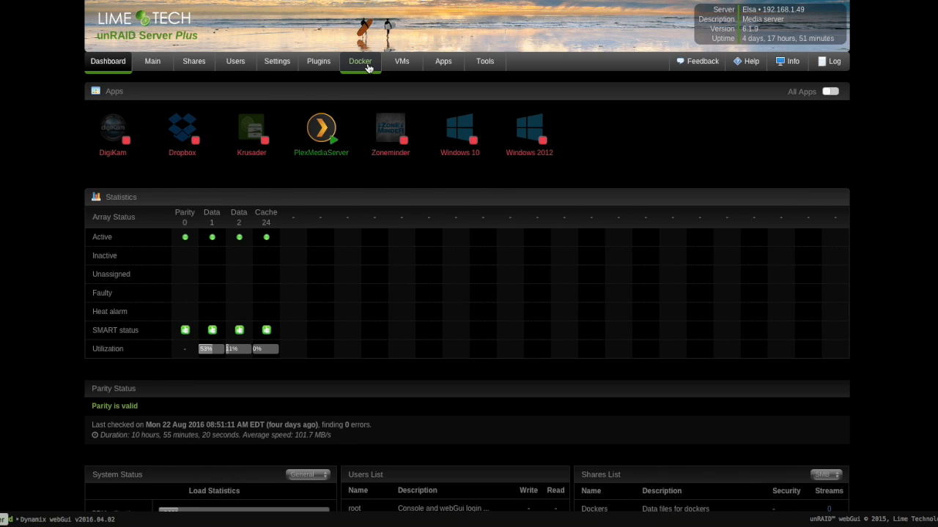
Browse the Community Applications Backup category, listing nine apps such as BackupSQL and CrashPlan
{"action": "left_click", "coordinate": [360, 61]}
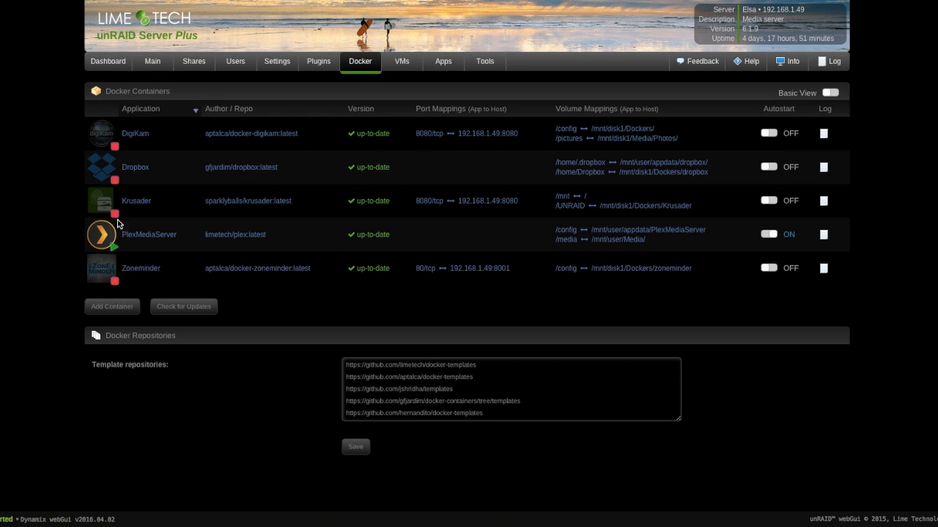
{"action": "mouse_move", "coordinate": [305, 288]}
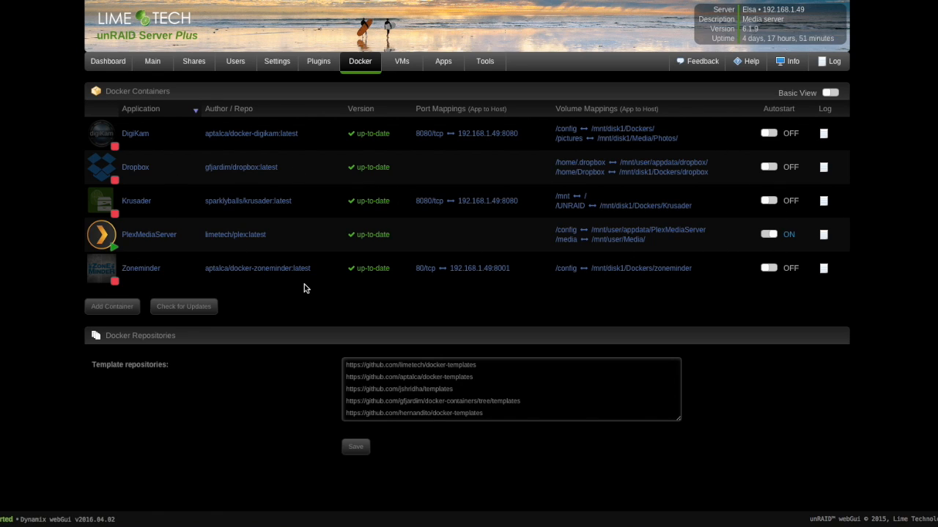
{"action": "mouse_move", "coordinate": [253, 296]}
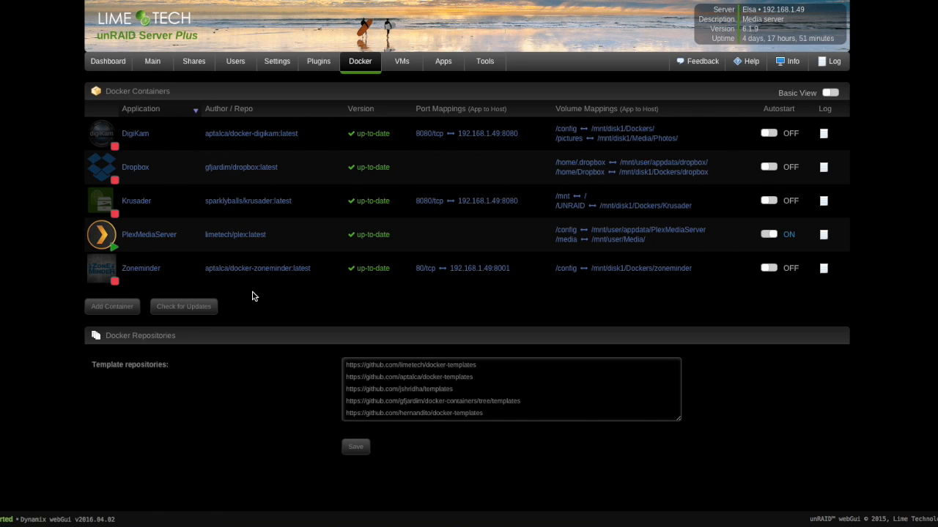
{"action": "mouse_move", "coordinate": [402, 230]}
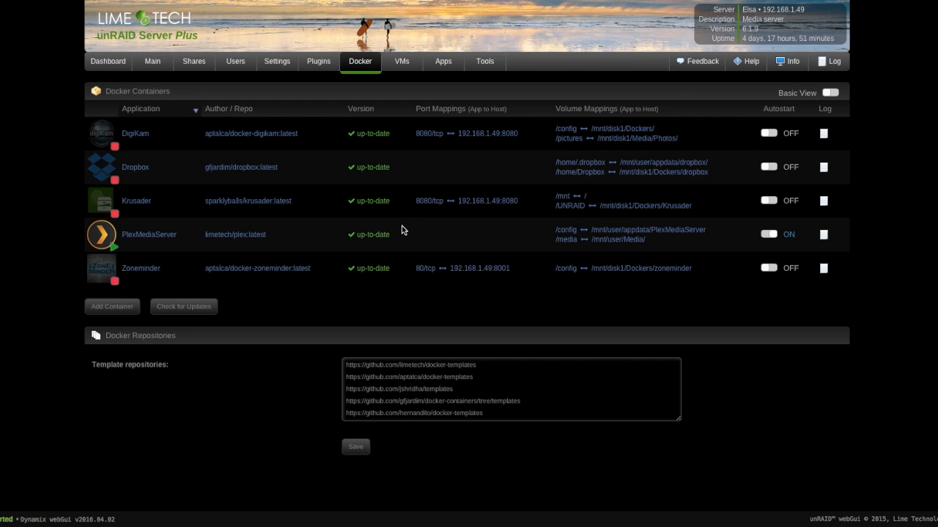
{"action": "mouse_move", "coordinate": [41, 301]}
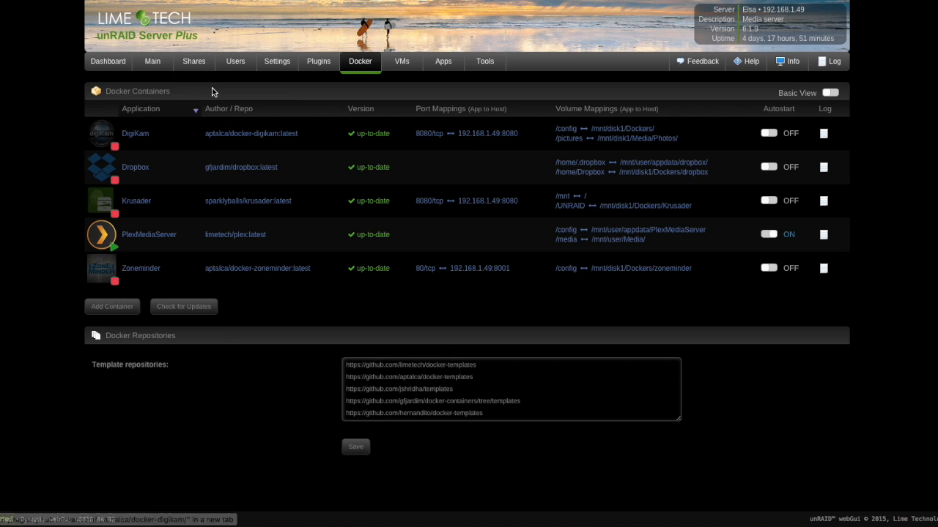
{"action": "mouse_move", "coordinate": [443, 61]}
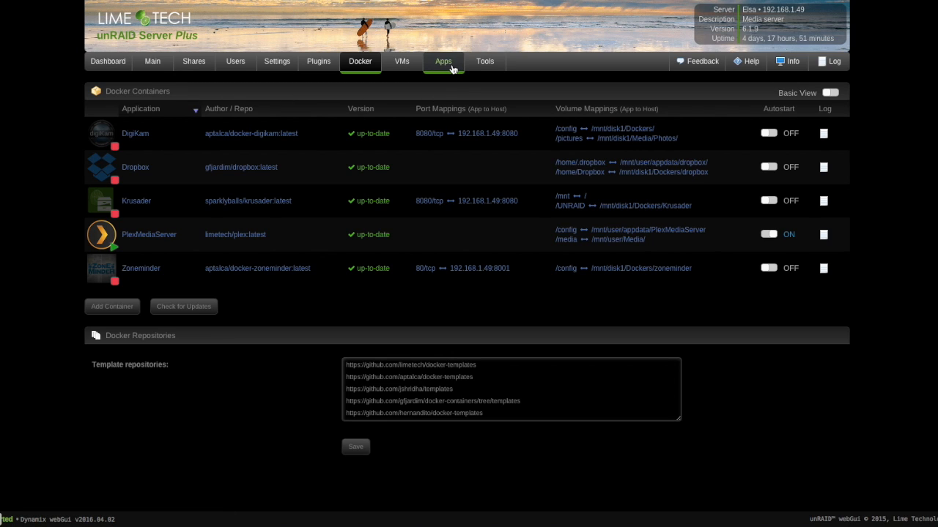
{"action": "left_click", "coordinate": [443, 61]}
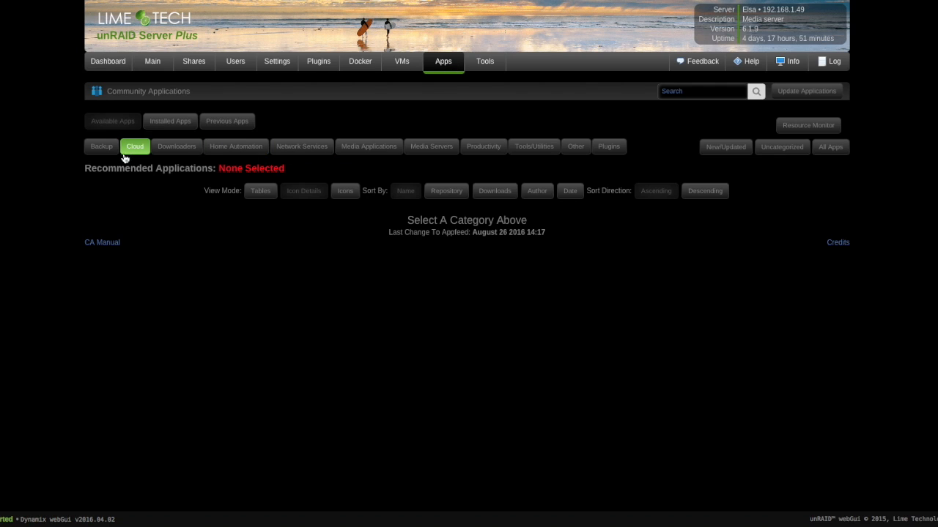
{"action": "left_click", "coordinate": [101, 147]}
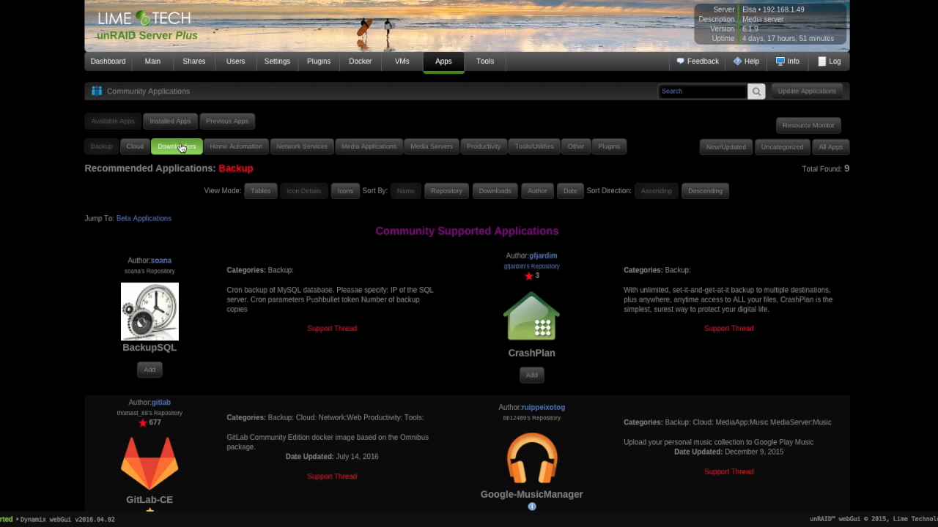
{"action": "mouse_move", "coordinate": [154, 158]}
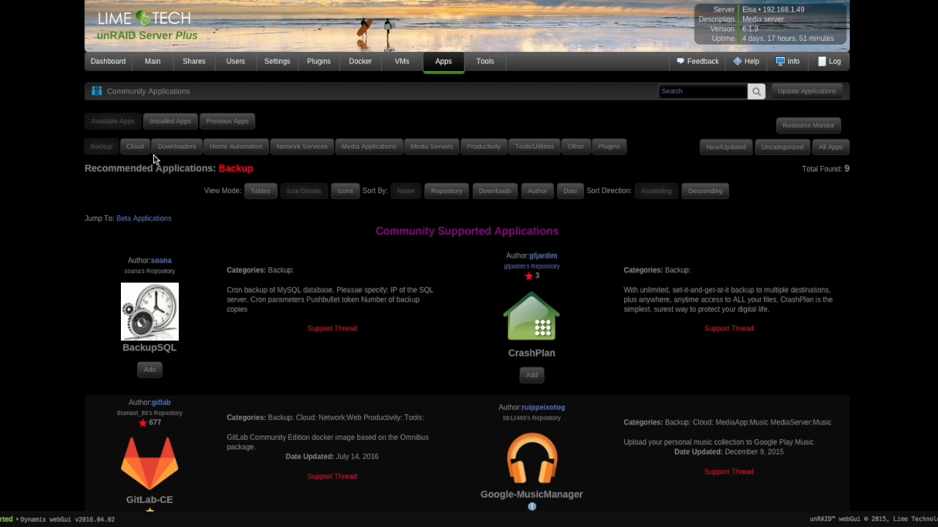
{"action": "mouse_move", "coordinate": [545, 288]}
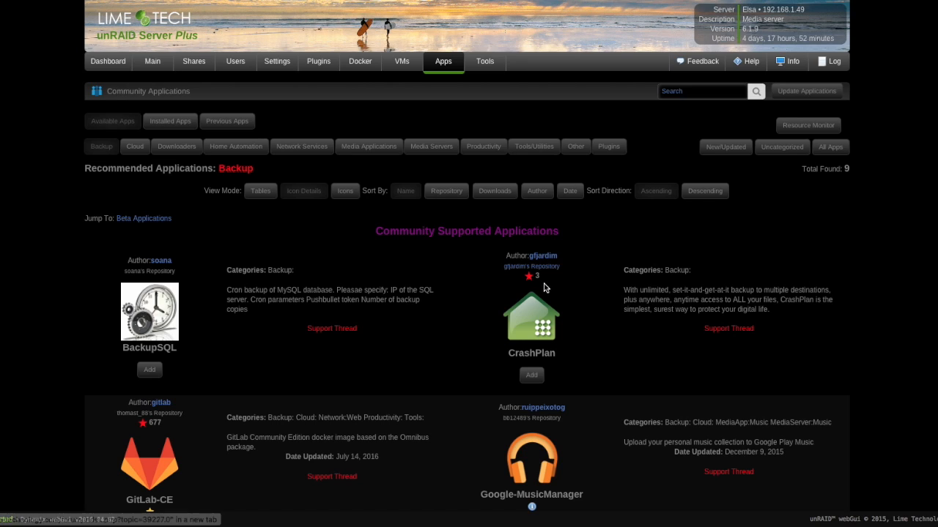
{"action": "mouse_move", "coordinate": [562, 364]}
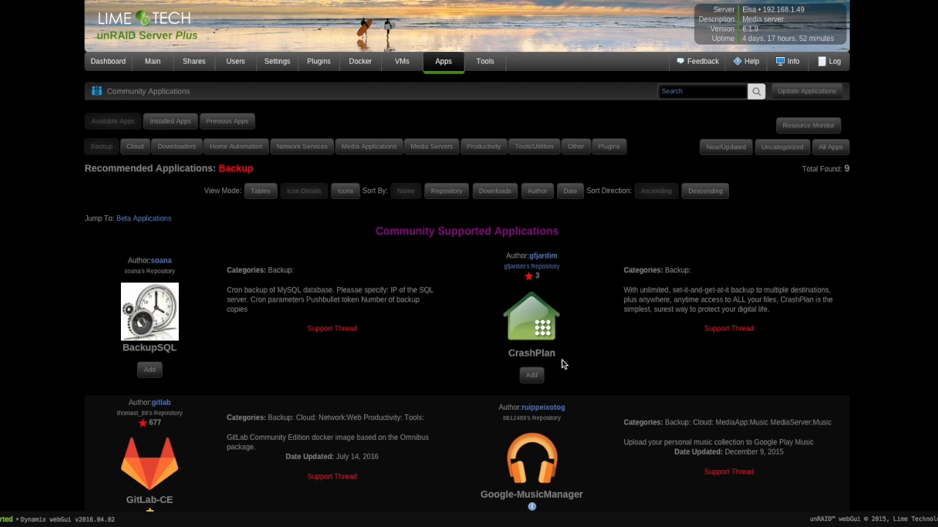
{"action": "mouse_move", "coordinate": [551, 372]}
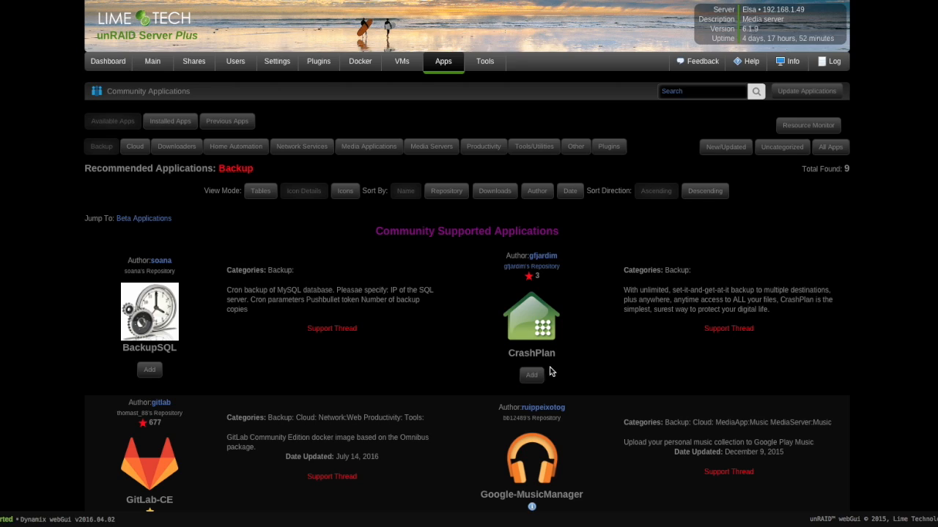
{"action": "mouse_move", "coordinate": [480, 314]}
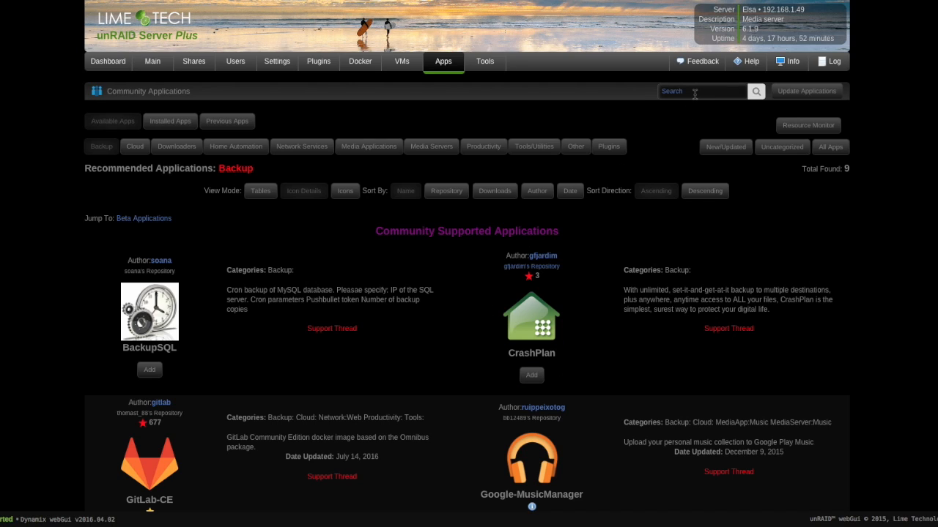
Search the catalogue for 'sync', returning 14 results including Sync and Syncthing
{"action": "type", "text": "sync"}
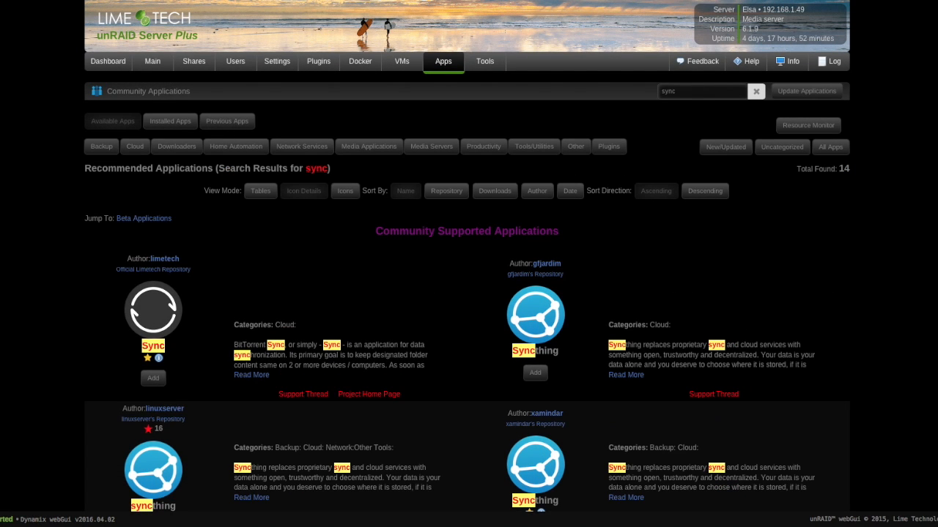
{"action": "mouse_move", "coordinate": [147, 361]}
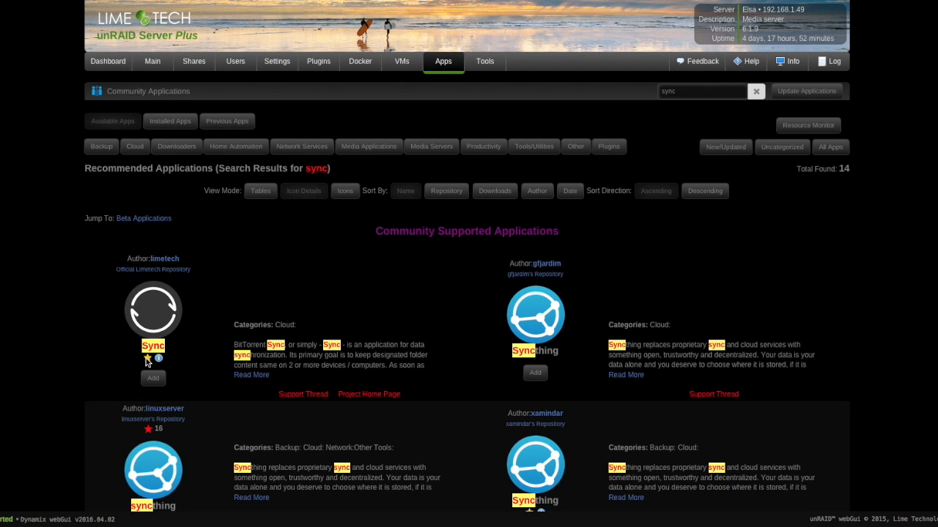
{"action": "mouse_move", "coordinate": [187, 322]}
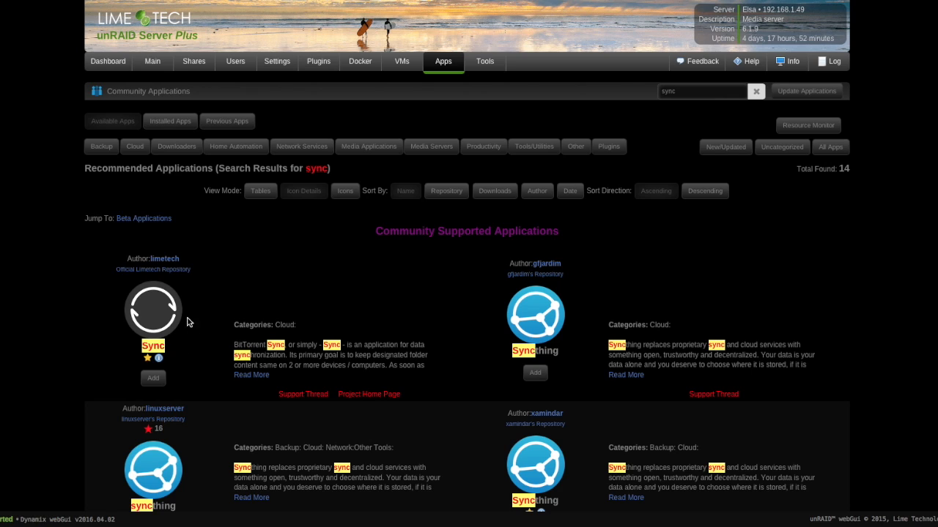
{"action": "mouse_move", "coordinate": [158, 259]}
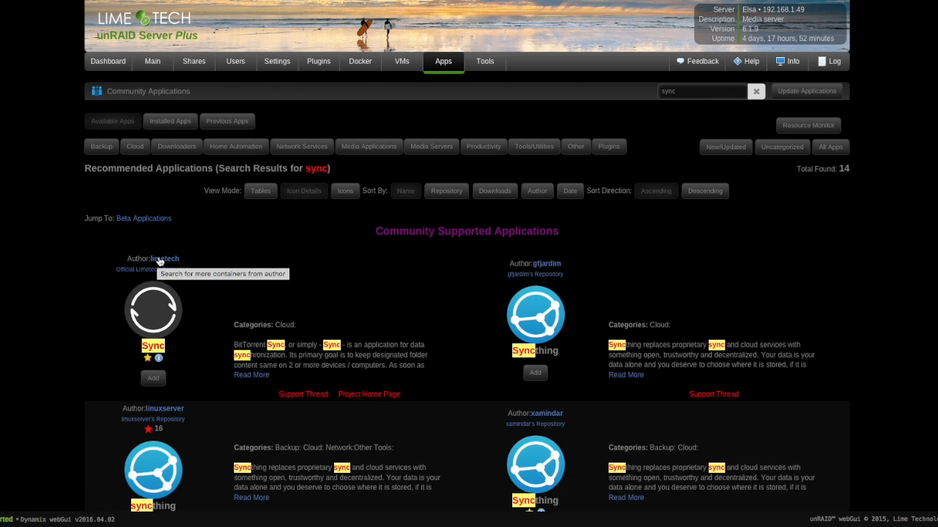
{"action": "mouse_move", "coordinate": [418, 414]}
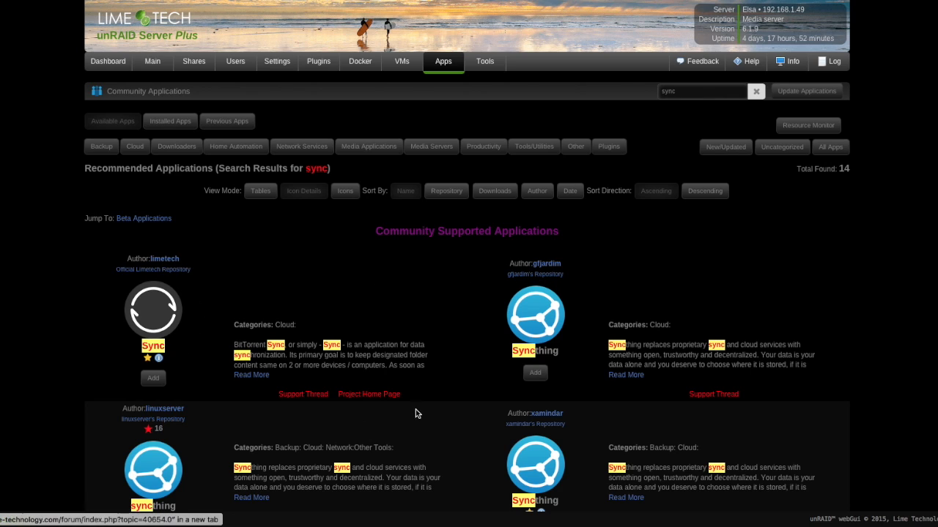
{"action": "mouse_move", "coordinate": [190, 277]}
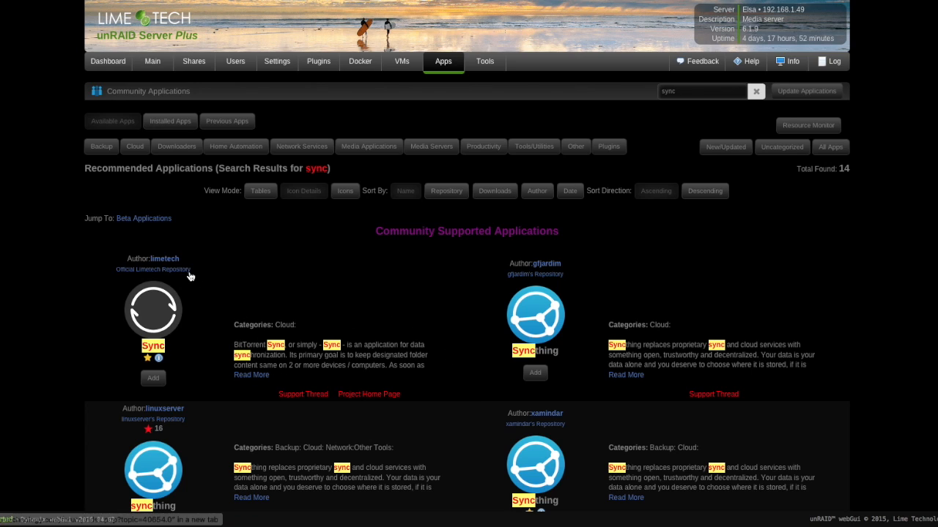
{"action": "mouse_move", "coordinate": [174, 22]}
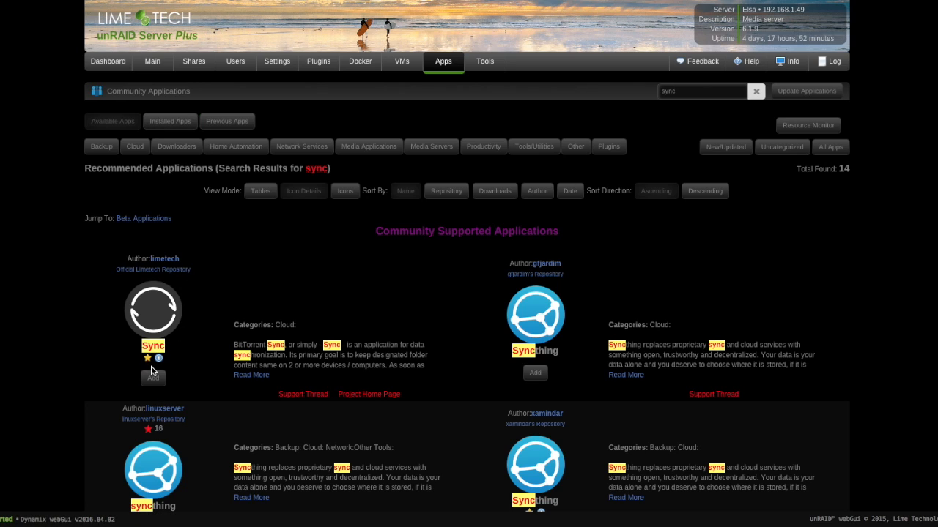
{"action": "mouse_move", "coordinate": [153, 378]}
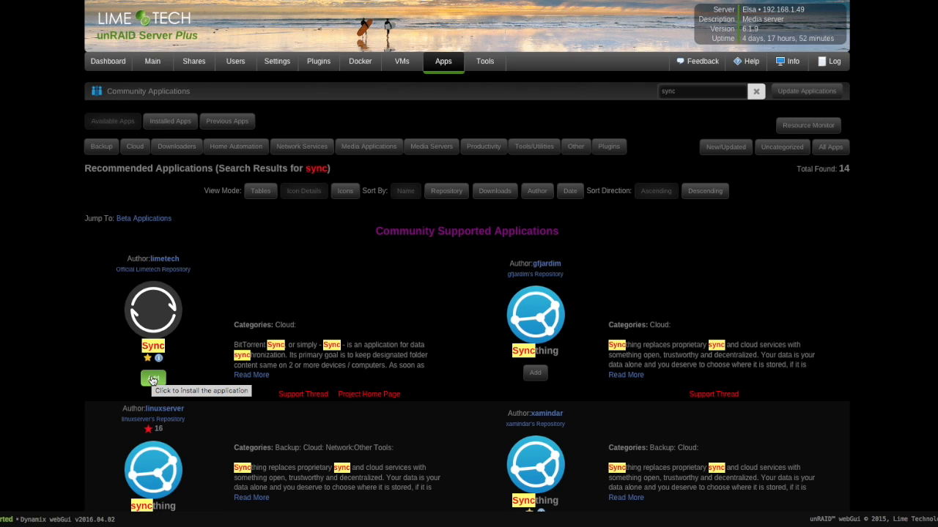
{"action": "mouse_move", "coordinate": [181, 380]}
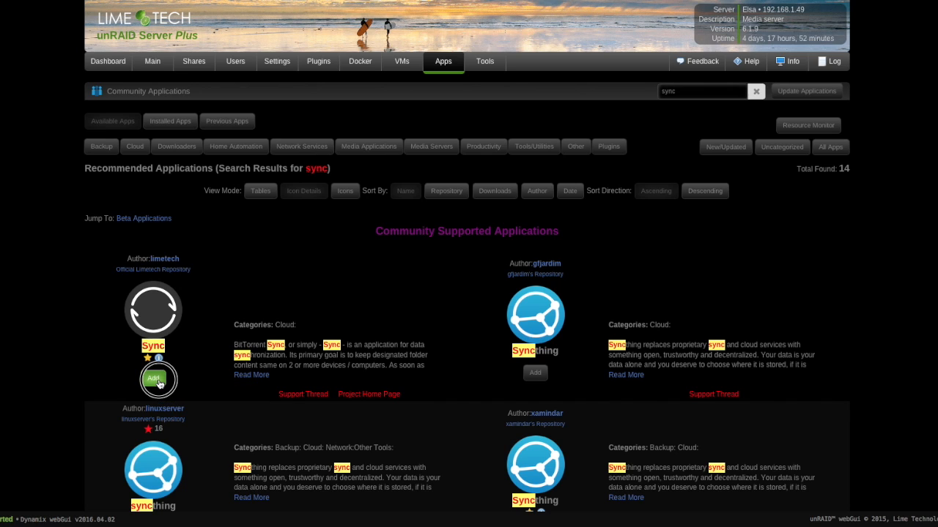
Start adding the limetech Sync container, confirming the name Sync and keeping Bridge networking
{"action": "left_click", "coordinate": [153, 379]}
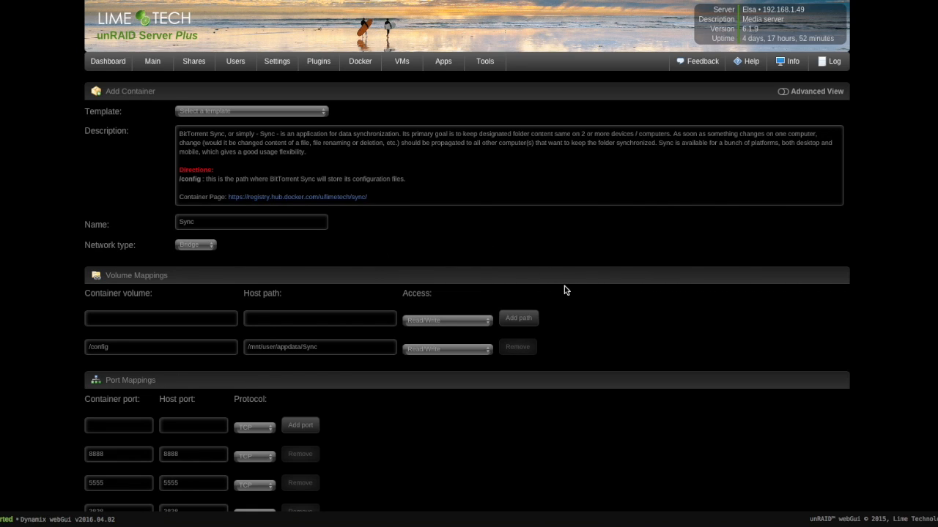
{"action": "scroll", "scroll_direction": "down", "scroll_amount": 3}
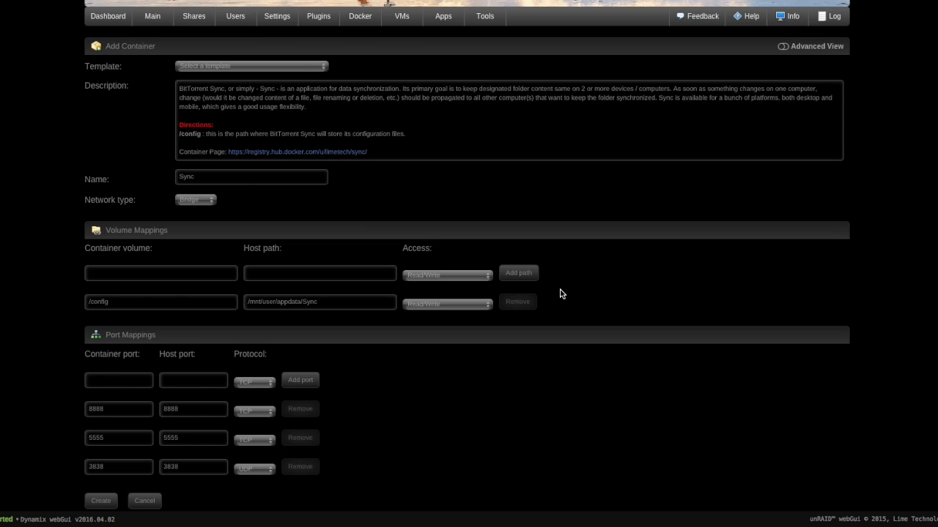
{"action": "left_click", "coordinate": [252, 177]}
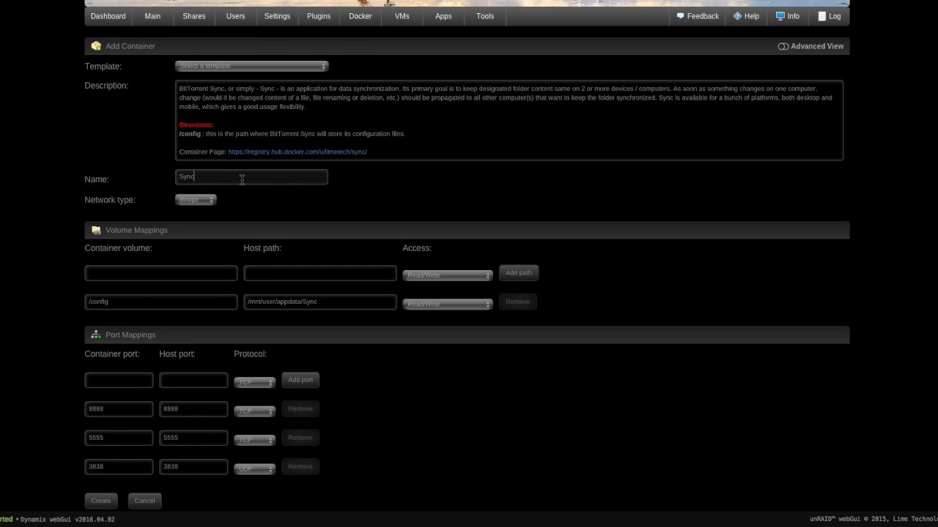
{"action": "left_click", "coordinate": [196, 200]}
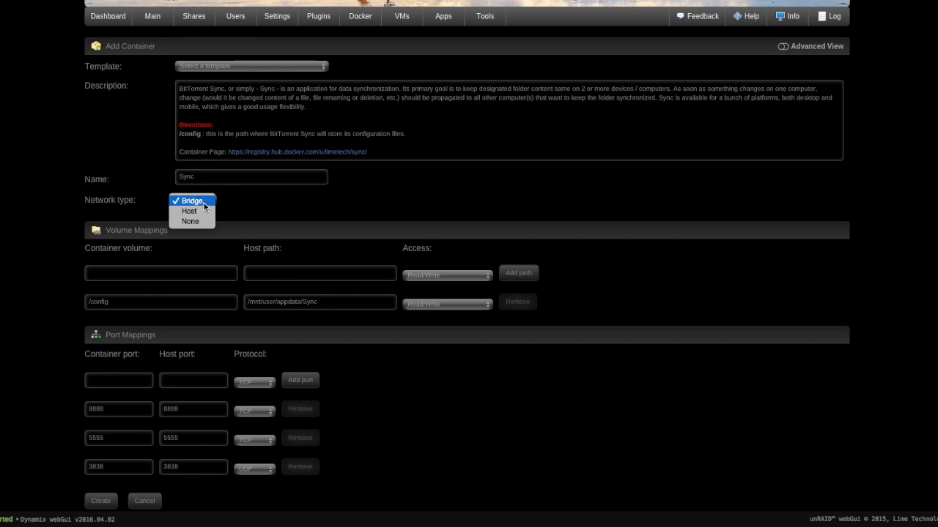
{"action": "mouse_move", "coordinate": [249, 207]}
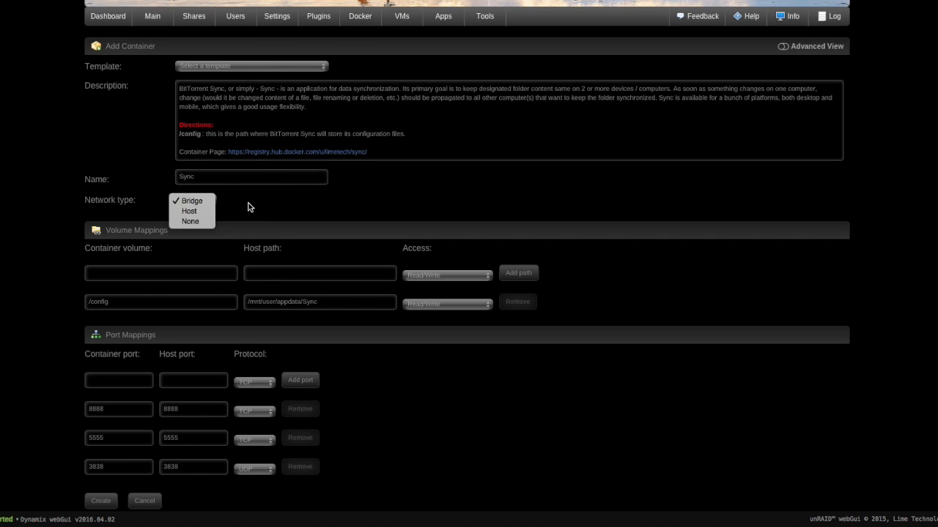
{"action": "left_click", "coordinate": [192, 200]}
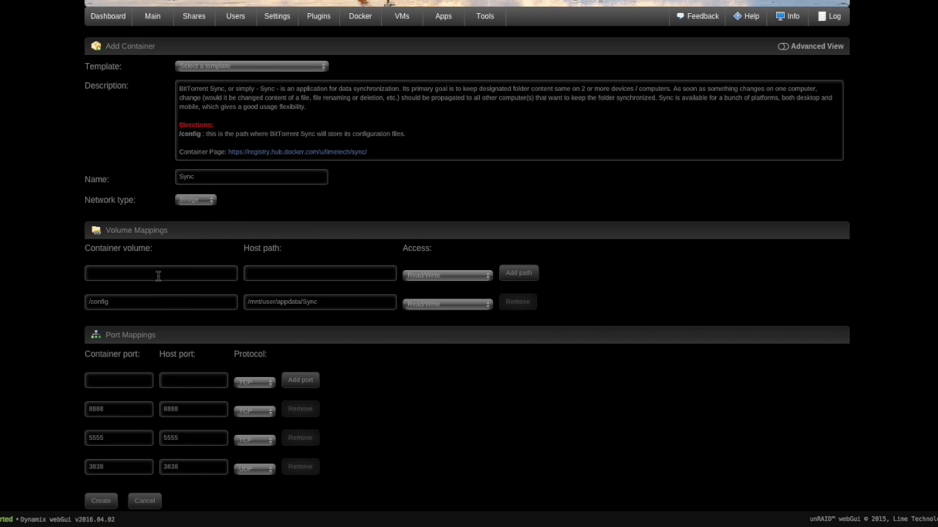
{"action": "mouse_move", "coordinate": [145, 302]}
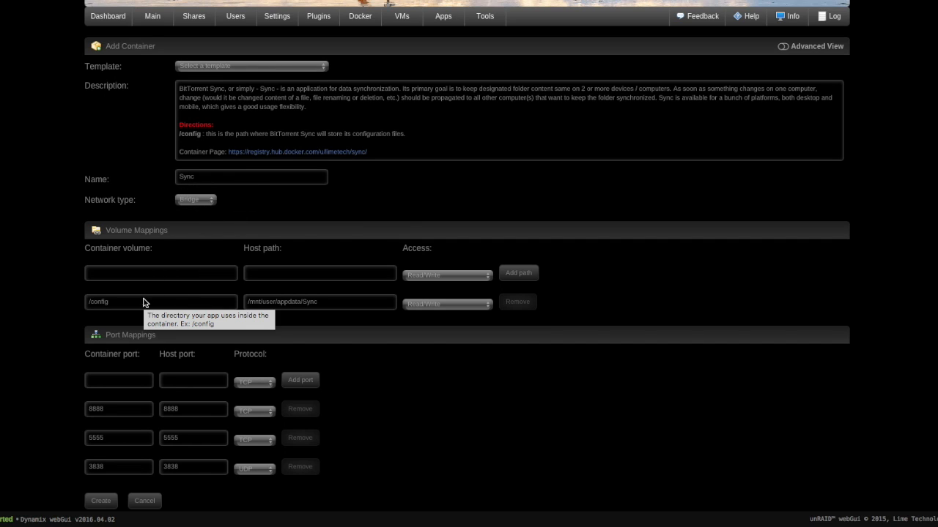
{"action": "mouse_move", "coordinate": [268, 259]}
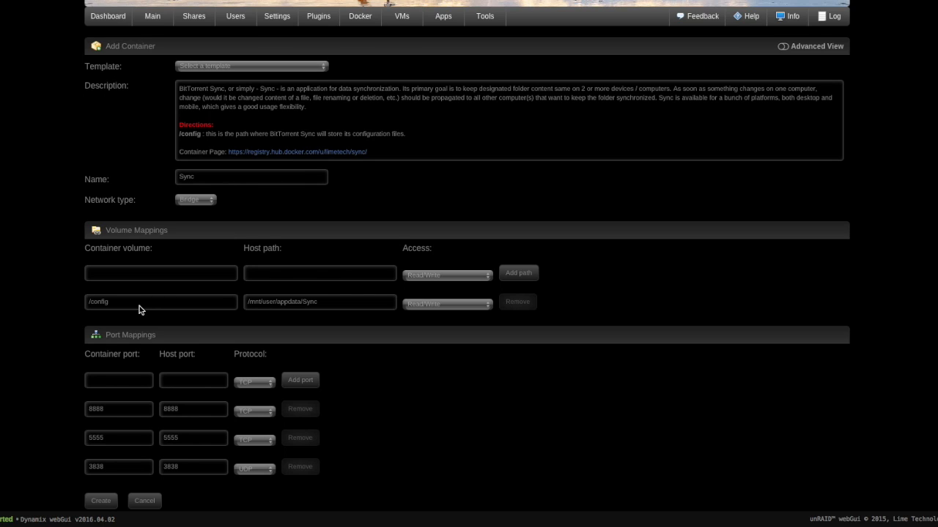
{"action": "mouse_move", "coordinate": [140, 308]}
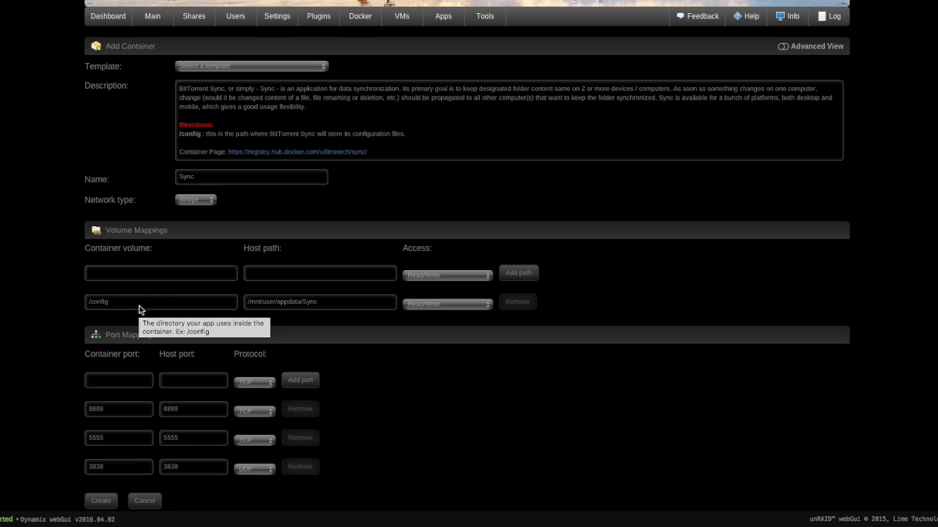
{"action": "mouse_move", "coordinate": [125, 322]}
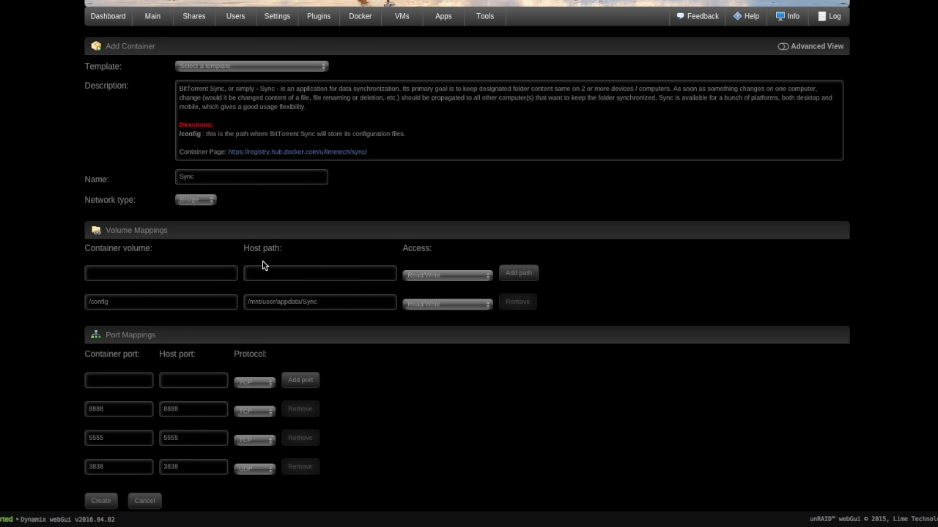
{"action": "mouse_move", "coordinate": [257, 324]}
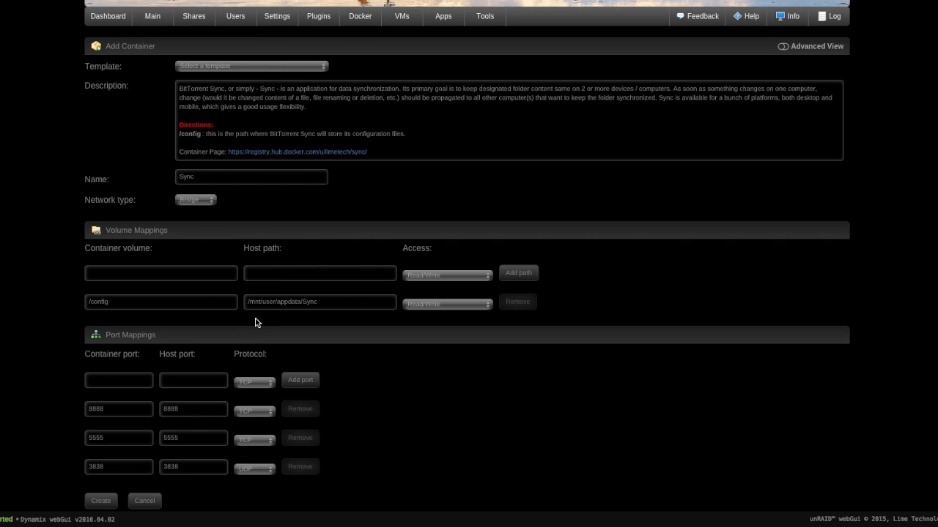
{"action": "mouse_move", "coordinate": [253, 319]}
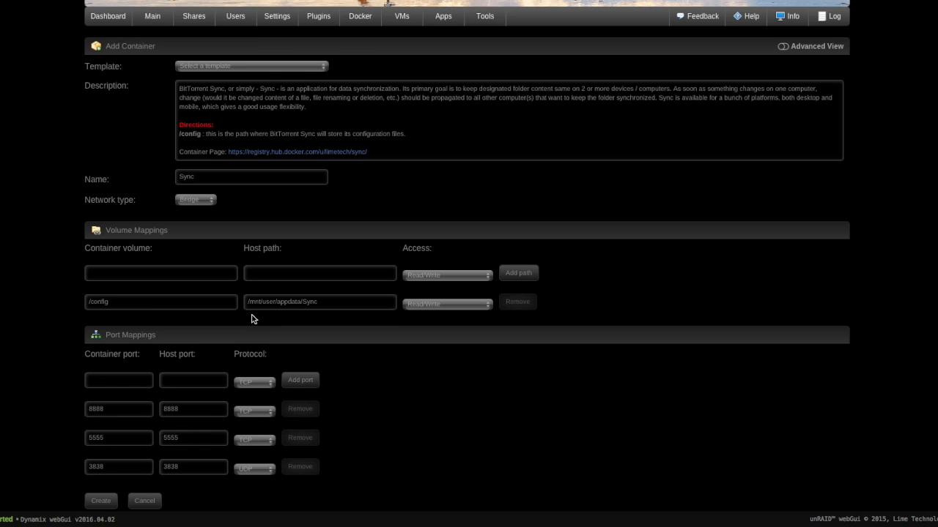
{"action": "mouse_move", "coordinate": [266, 319]}
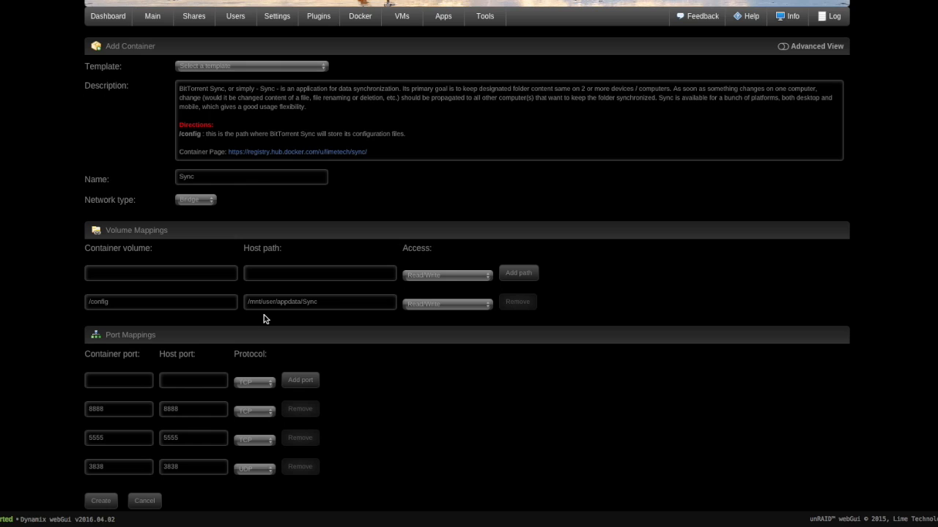
{"action": "mouse_move", "coordinate": [287, 318]}
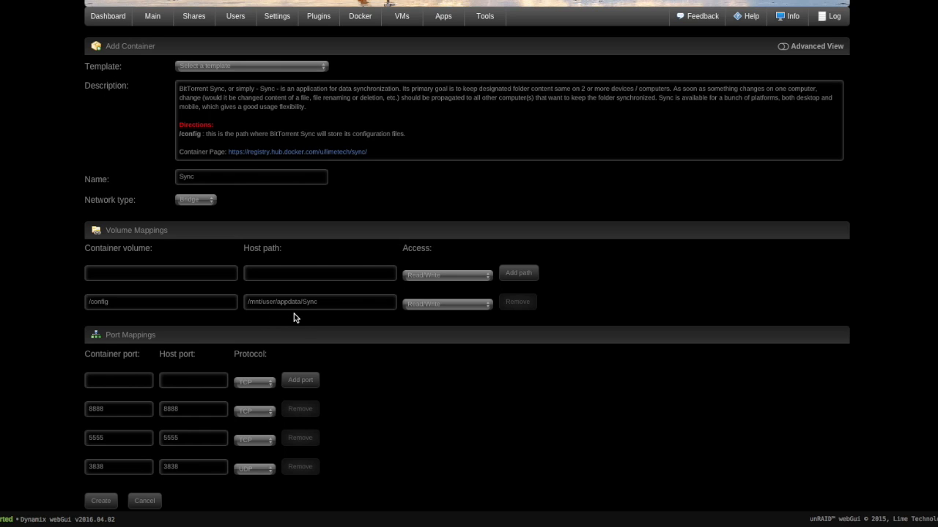
{"action": "mouse_move", "coordinate": [308, 318]}
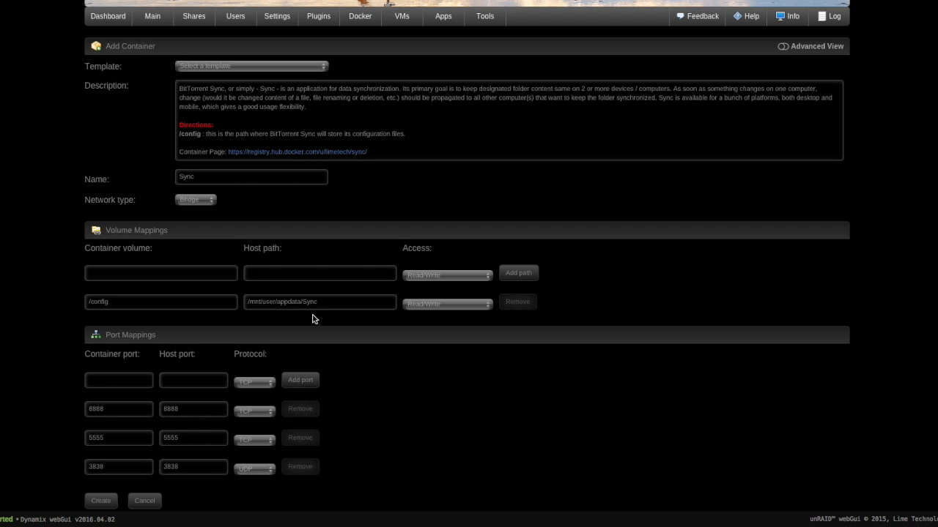
{"action": "mouse_move", "coordinate": [391, 321]}
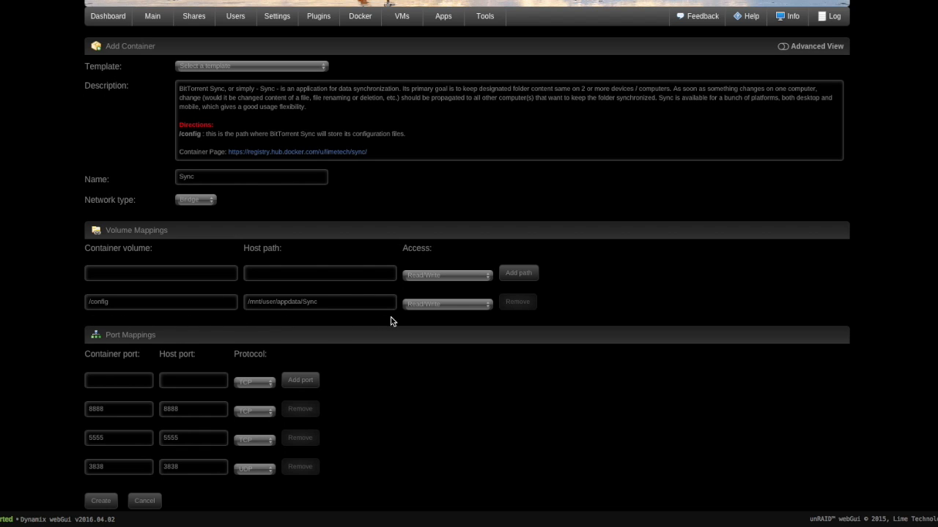
{"action": "mouse_move", "coordinate": [349, 325]}
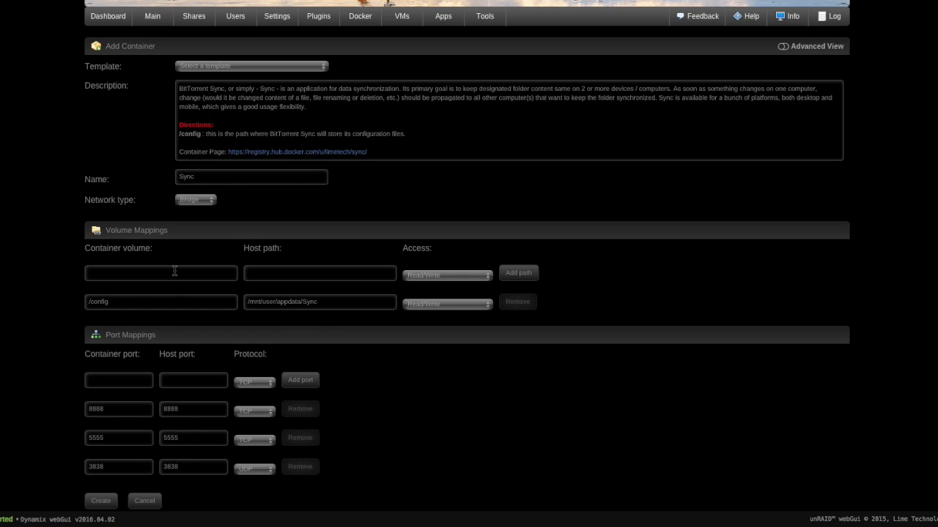
{"action": "mouse_move", "coordinate": [277, 235]}
{"action": "type", "text": "/btsync"}
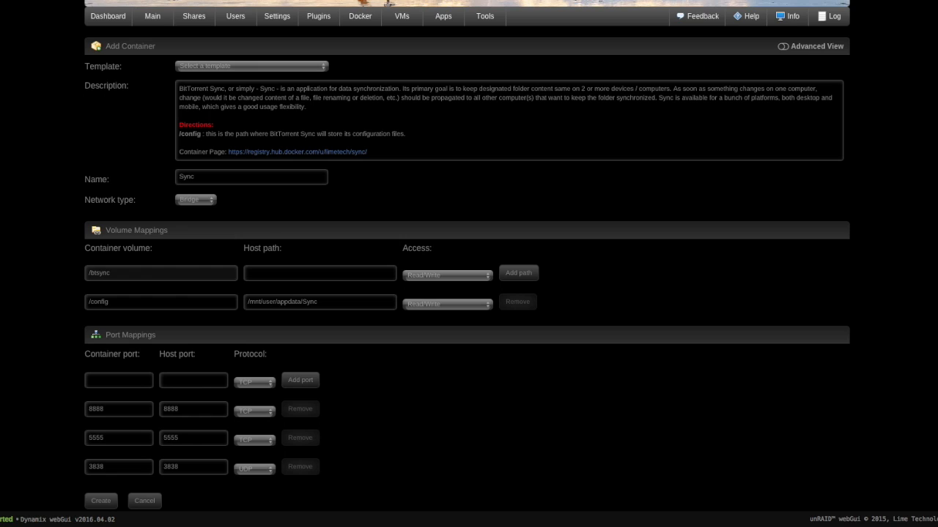
Map container path /btsync to the host folder /mnt/user/ben/Sync/
{"action": "scroll", "scroll_direction": "up", "scroll_amount": 3}
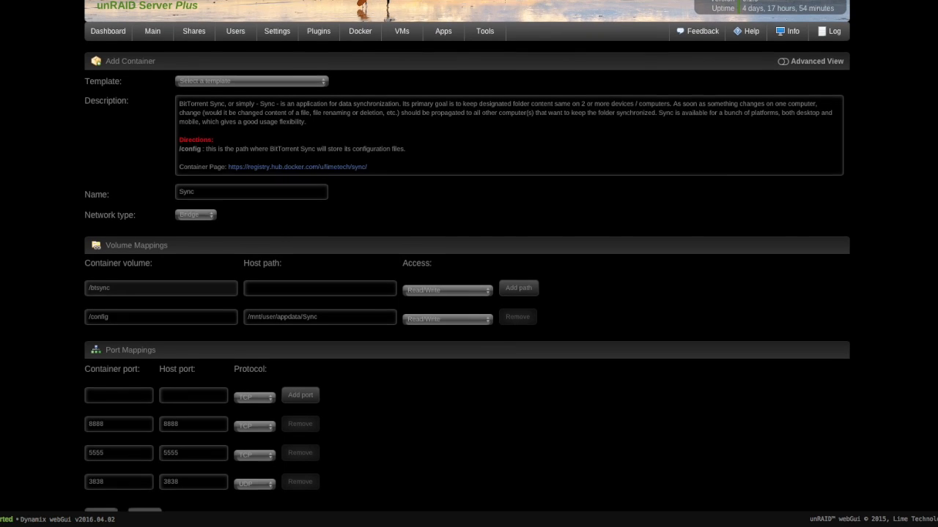
{"action": "left_click", "coordinate": [320, 288]}
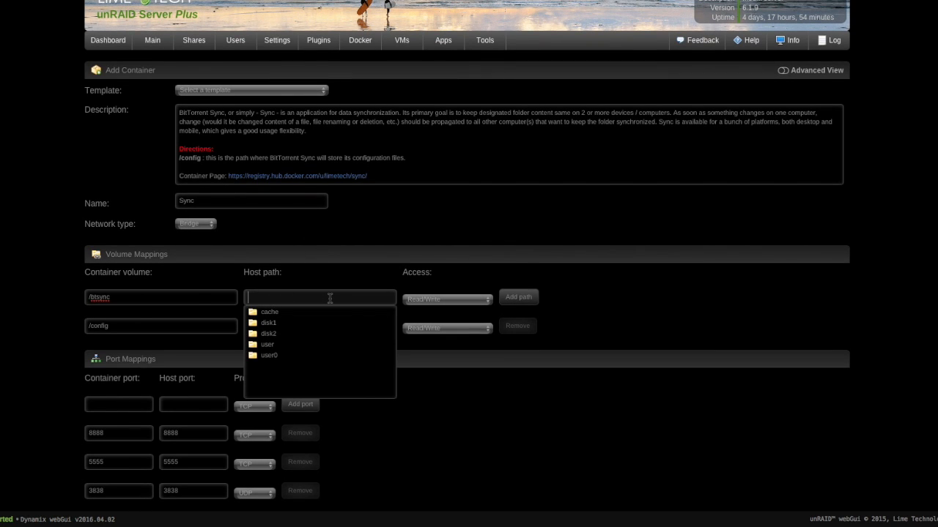
{"action": "left_click", "coordinate": [268, 344]}
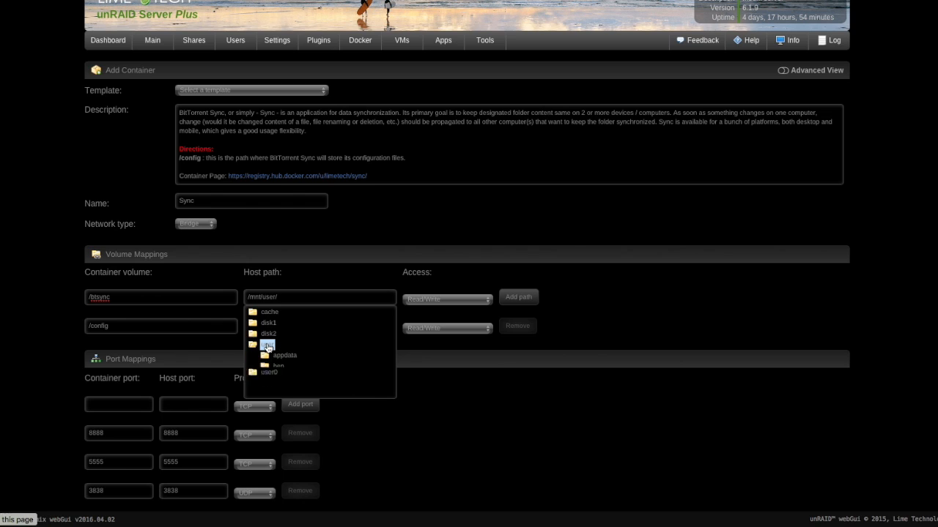
{"action": "left_click", "coordinate": [269, 344]}
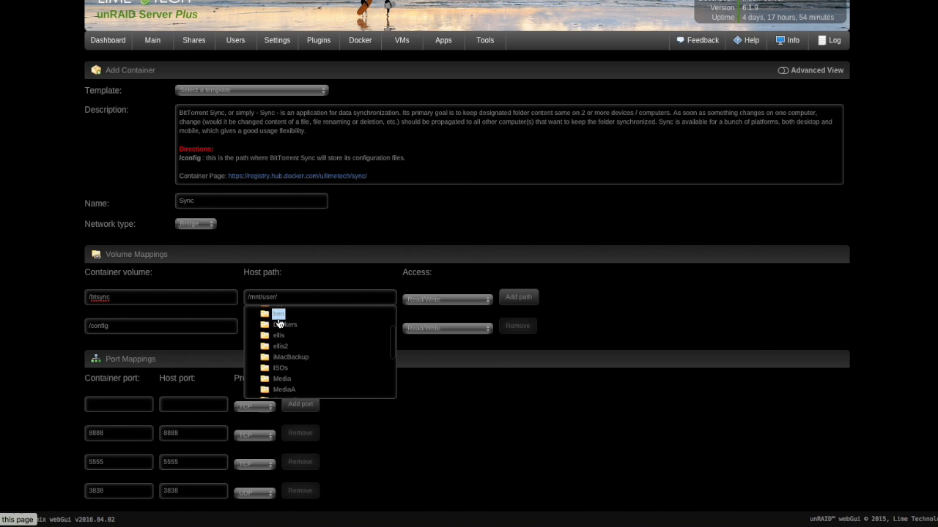
{"action": "left_click", "coordinate": [279, 314]}
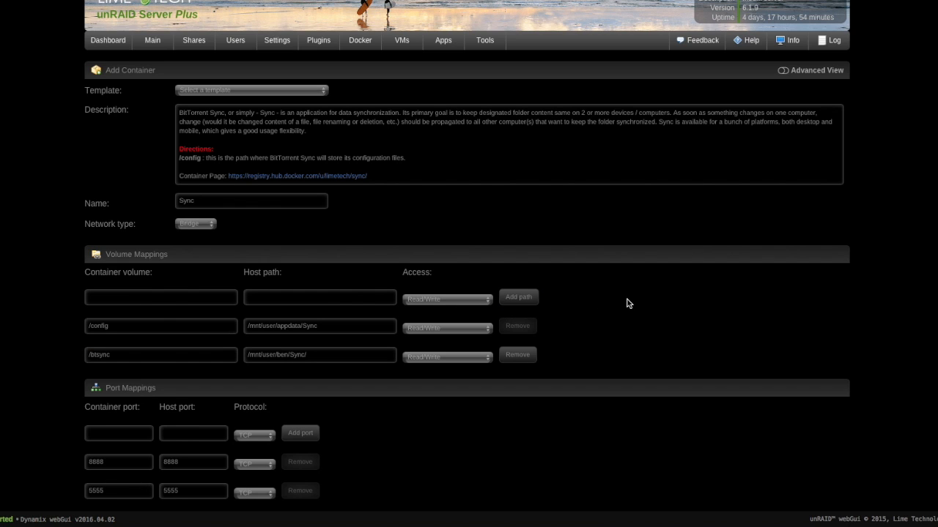
{"action": "scroll", "scroll_direction": "down", "scroll_amount": 3}
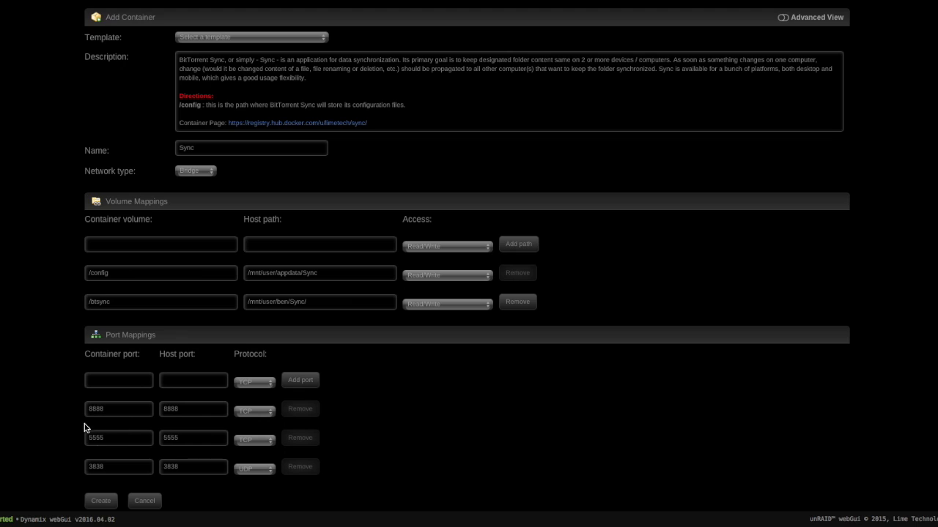
{"action": "mouse_move", "coordinate": [418, 417]}
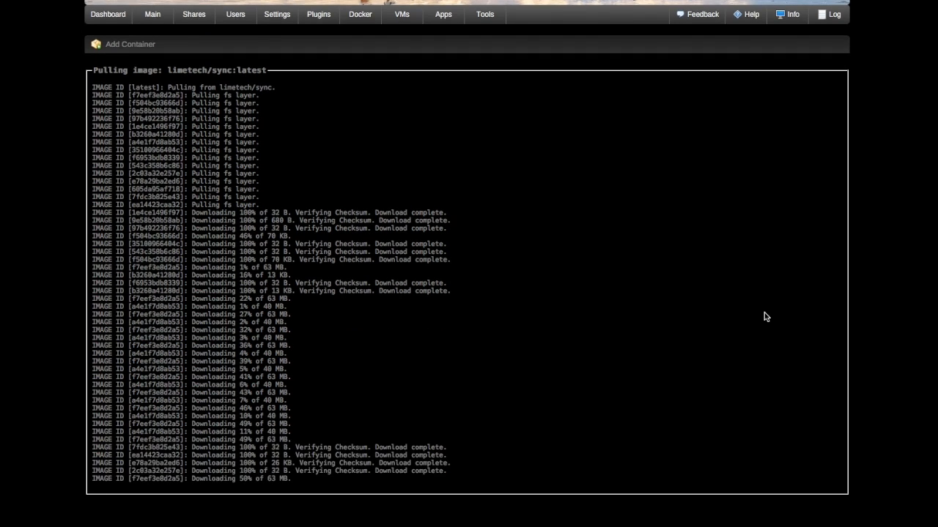
Dismiss the install output after the Sync image pull and container start succeed
{"action": "scroll", "scroll_direction": "down", "scroll_amount": 3}
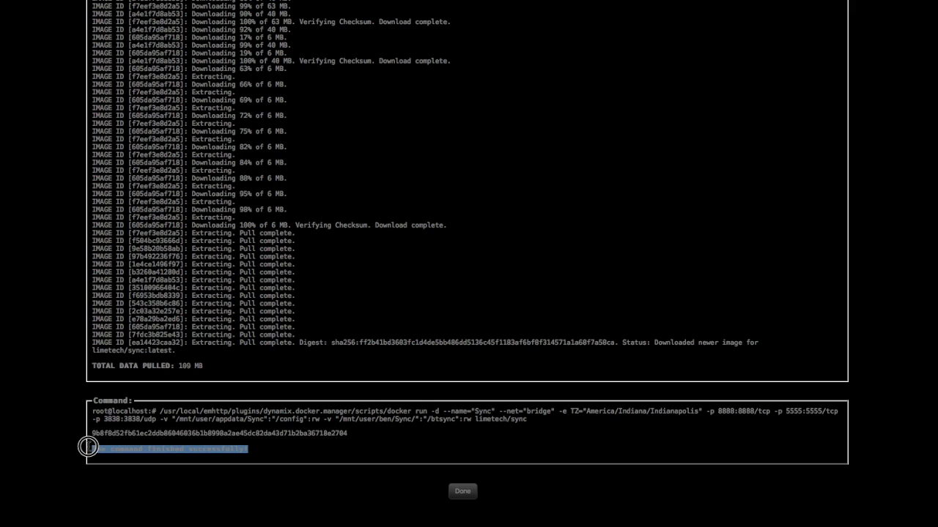
{"action": "left_click", "coordinate": [462, 491]}
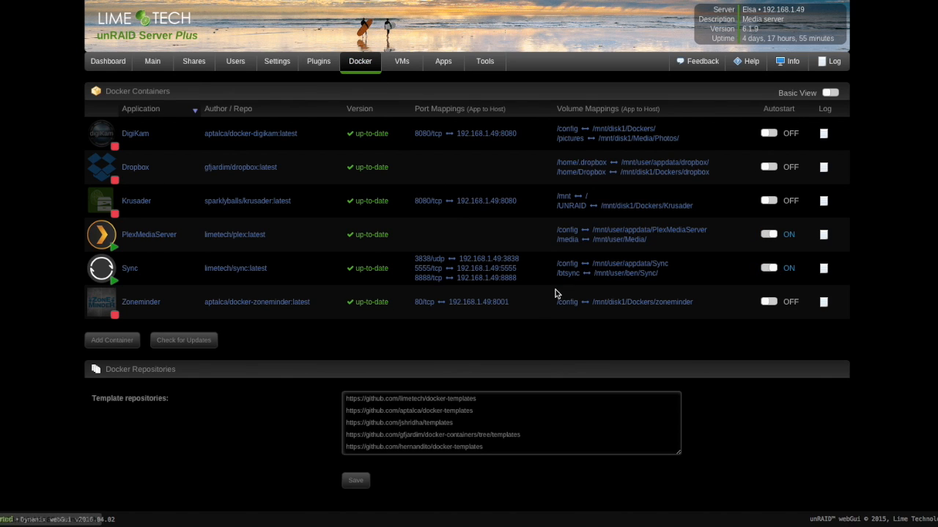
{"action": "mouse_move", "coordinate": [114, 280]}
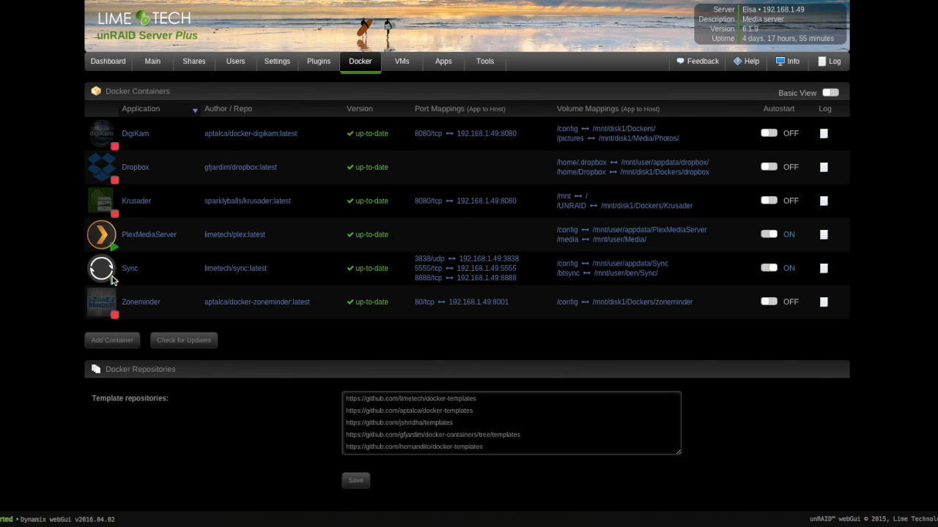
{"action": "mouse_move", "coordinate": [791, 277]}
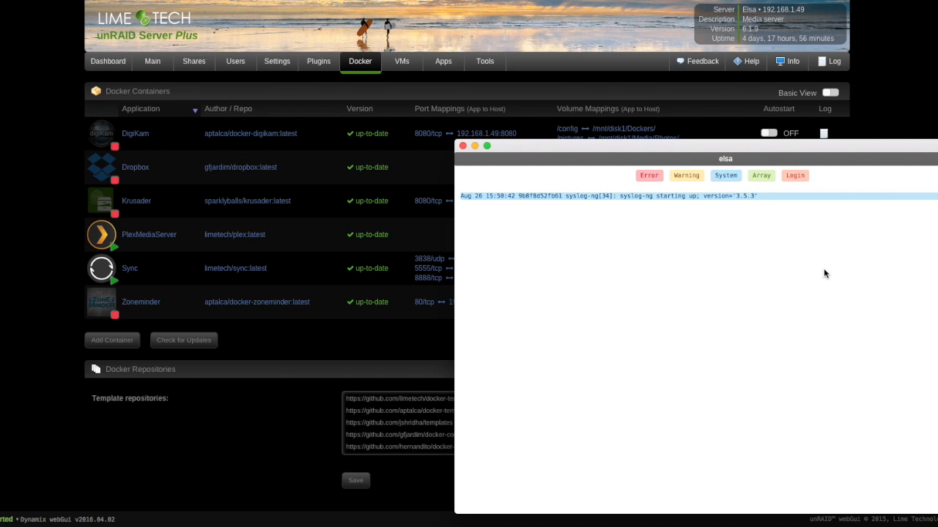
Close the Sync container log and launch the container's WebUI
{"action": "left_click", "coordinate": [475, 146]}
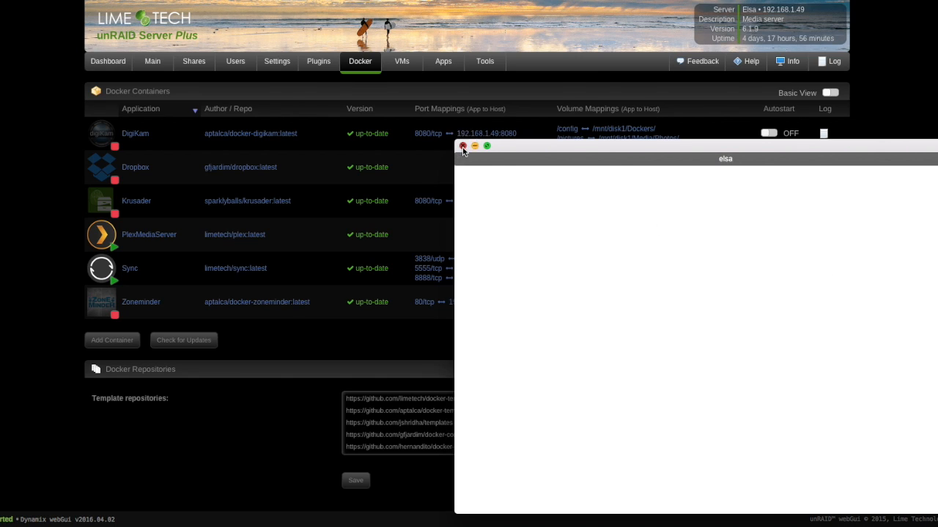
{"action": "left_click", "coordinate": [463, 146]}
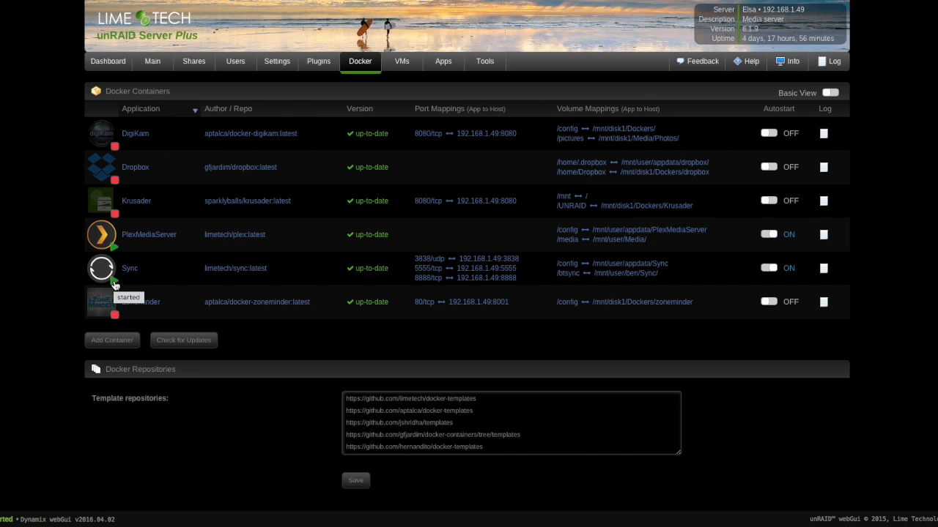
{"action": "left_click", "coordinate": [102, 268]}
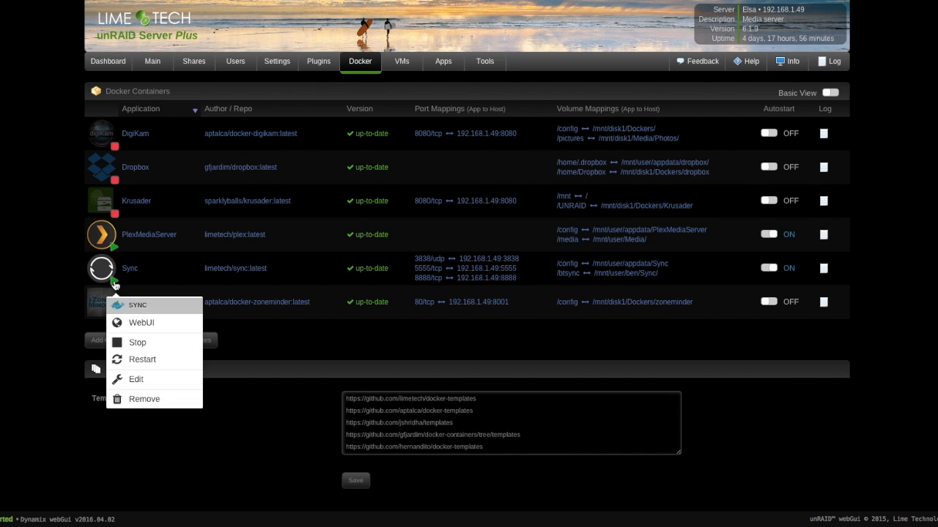
{"action": "mouse_move", "coordinate": [141, 323]}
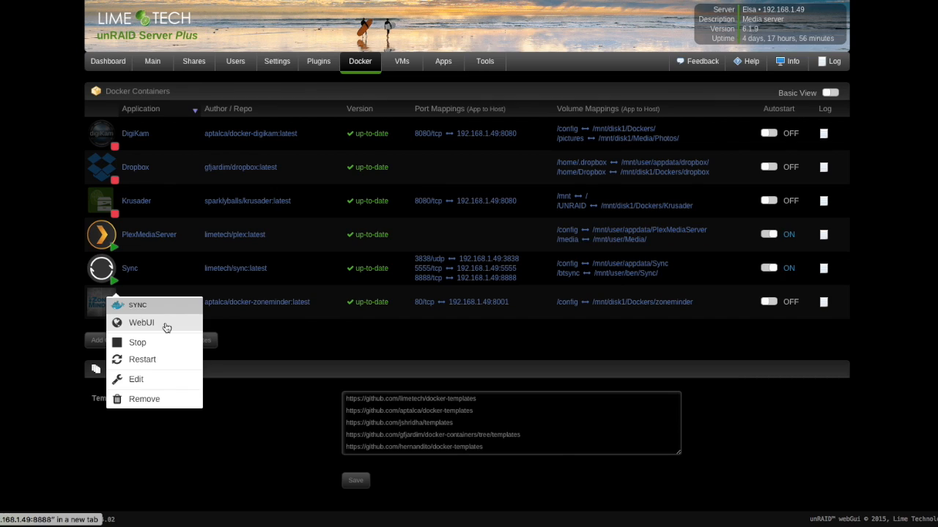
{"action": "mouse_move", "coordinate": [156, 326]}
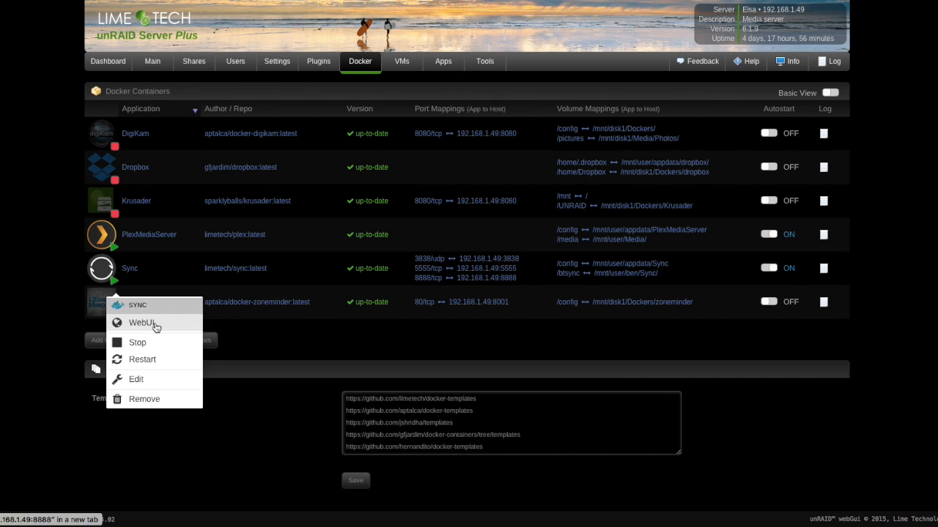
{"action": "left_click", "coordinate": [142, 323]}
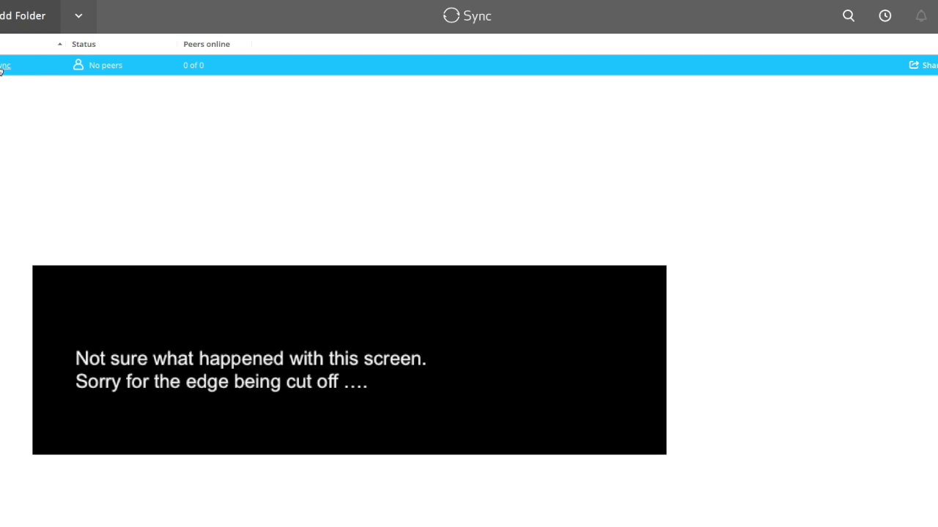
{"action": "mouse_move", "coordinate": [102, 78]}
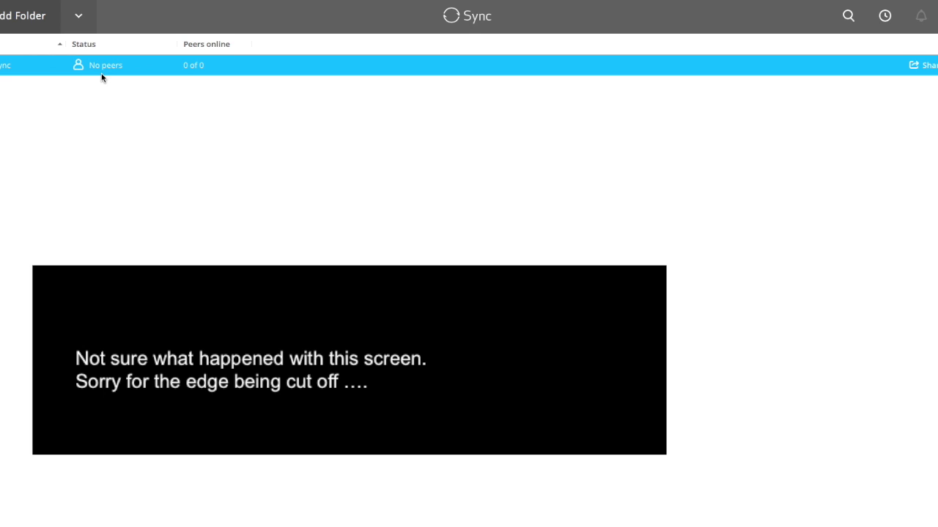
Open the Share dialog for the btsync folder
{"action": "left_click", "coordinate": [925, 64]}
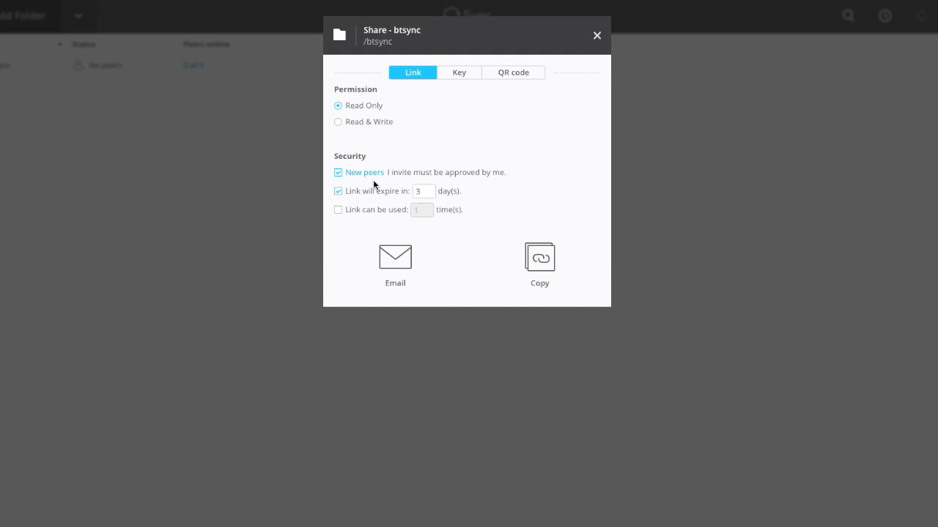
Make the btsync share Read & Write without peer approval and display its QR code
{"action": "left_click", "coordinate": [338, 121]}
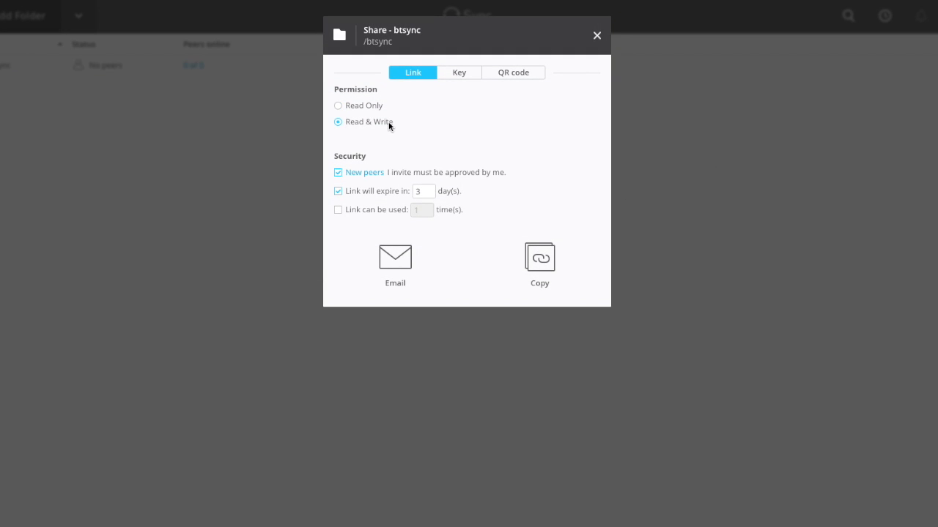
{"action": "mouse_move", "coordinate": [438, 111]}
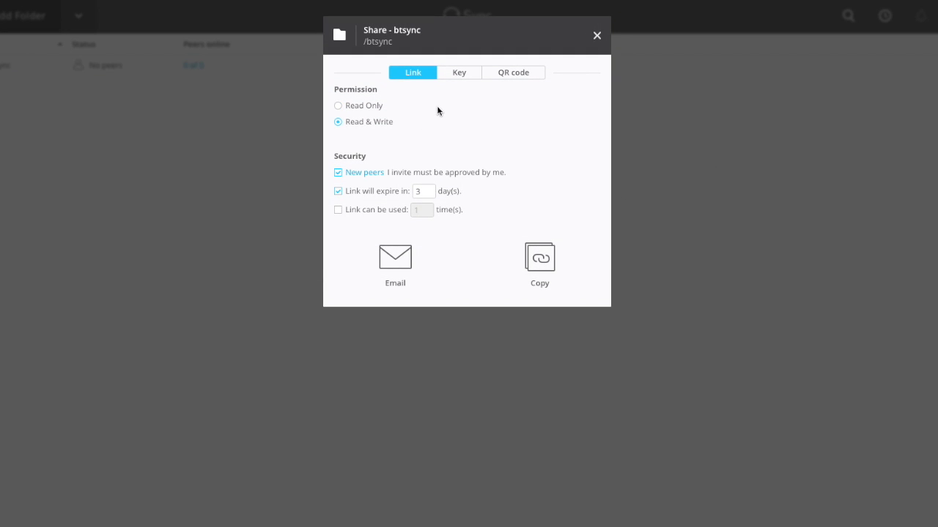
{"action": "mouse_move", "coordinate": [360, 194]}
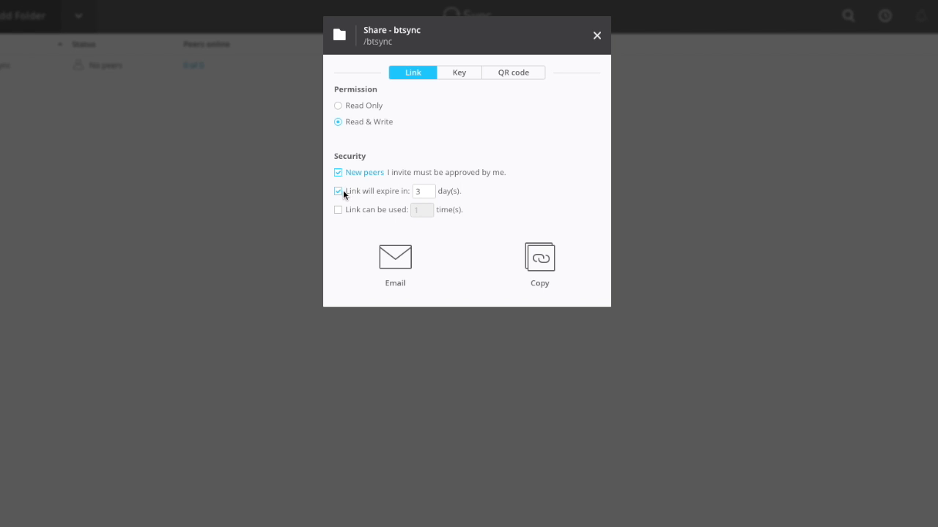
{"action": "left_click", "coordinate": [337, 172]}
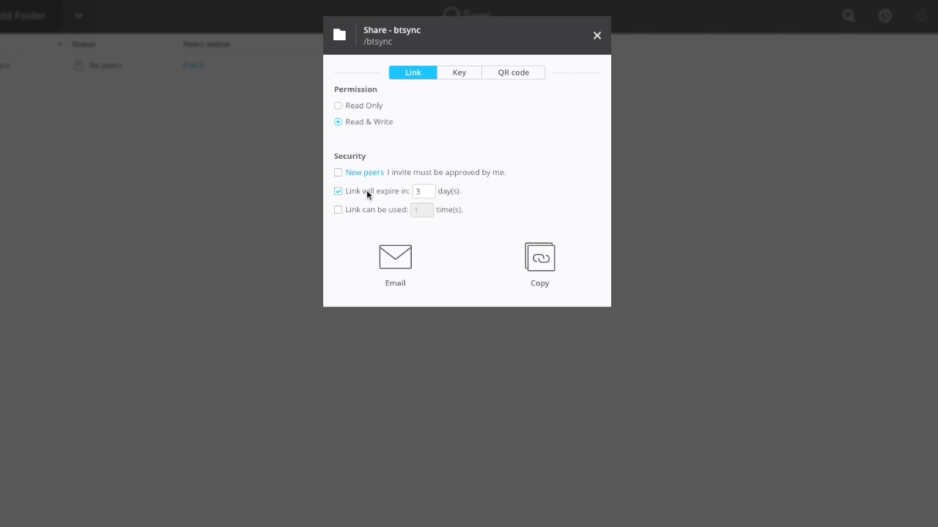
{"action": "mouse_move", "coordinate": [375, 207]}
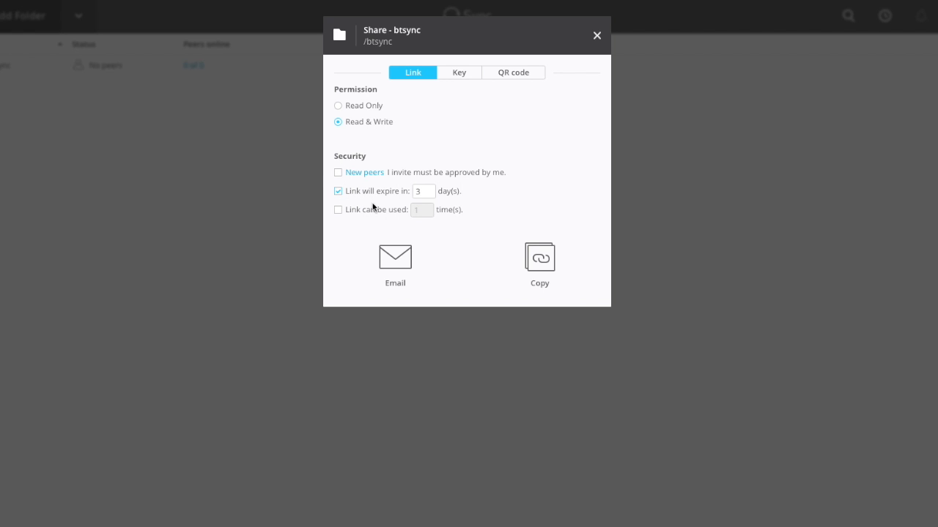
{"action": "mouse_move", "coordinate": [459, 72]}
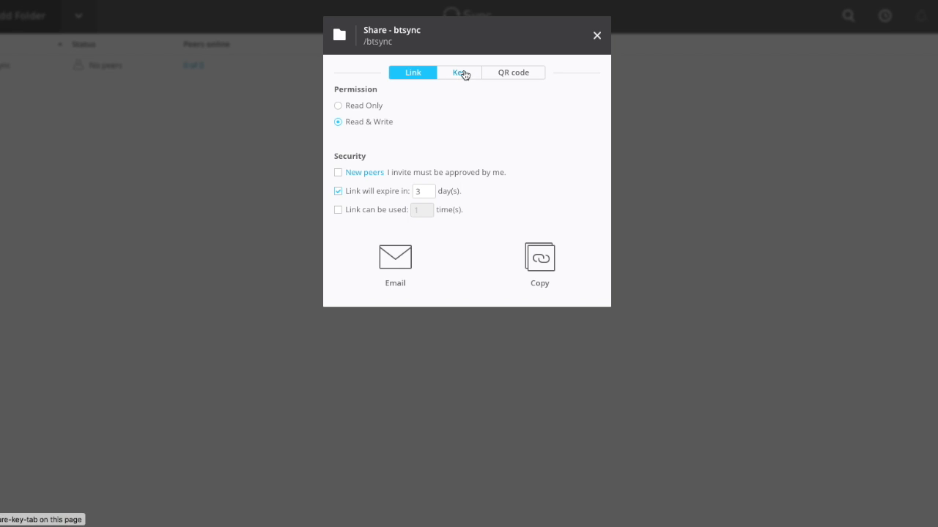
{"action": "mouse_move", "coordinate": [513, 72]}
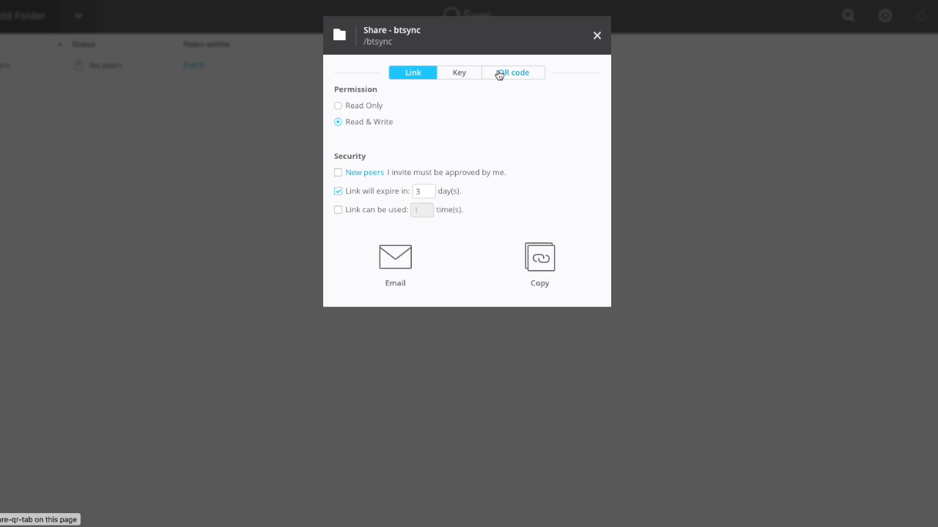
{"action": "left_click", "coordinate": [513, 72]}
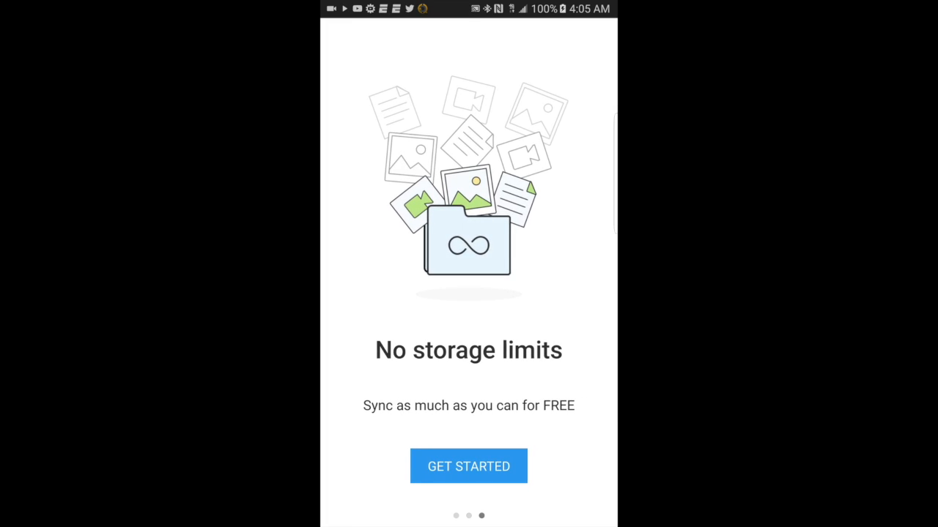
Finish the phone app's setup with user name Note7, keeping mobile data syncing on
{"action": "left_click", "coordinate": [468, 466]}
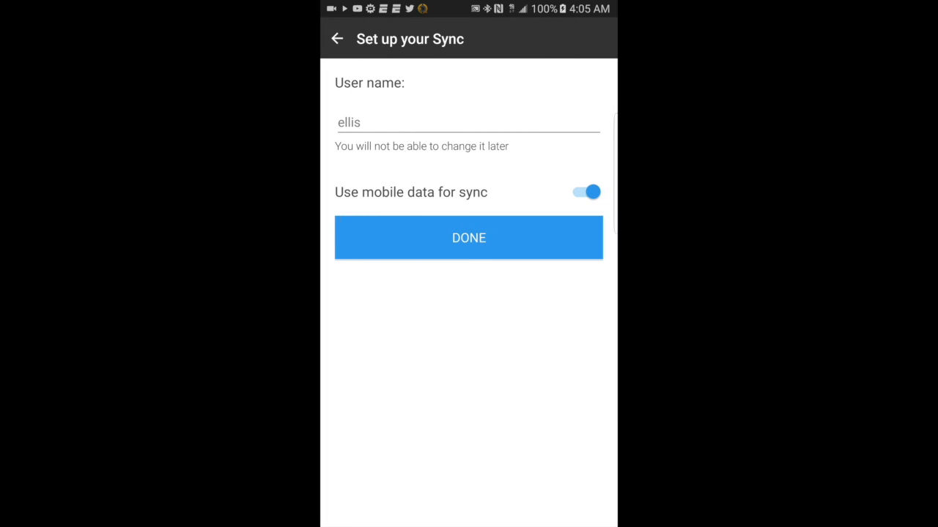
{"action": "left_click", "coordinate": [467, 123]}
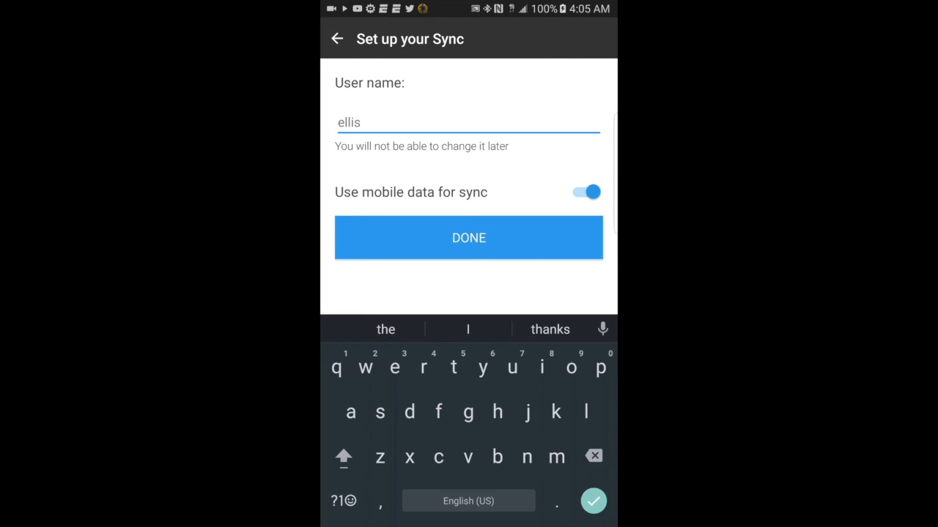
{"action": "left_click", "coordinate": [343, 456]}
{"action": "type", "text": "Note"}
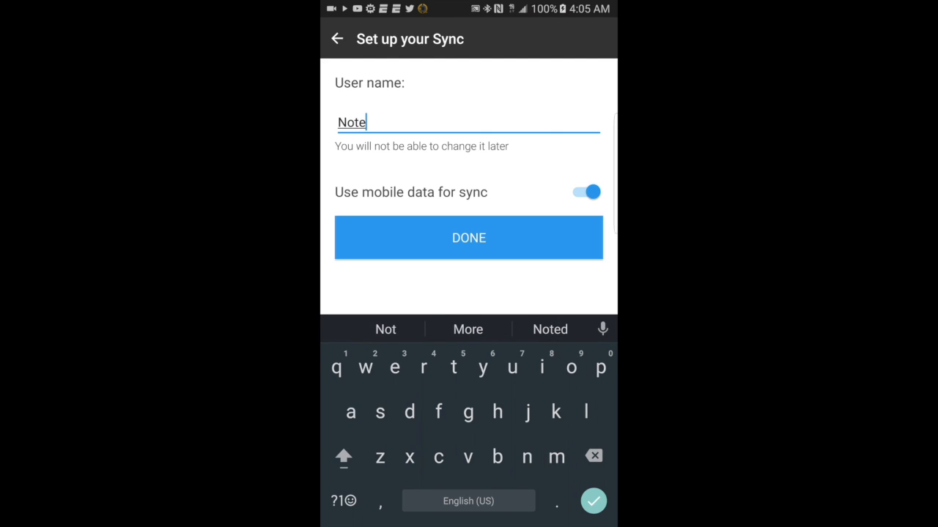
{"action": "type", "text": "7"}
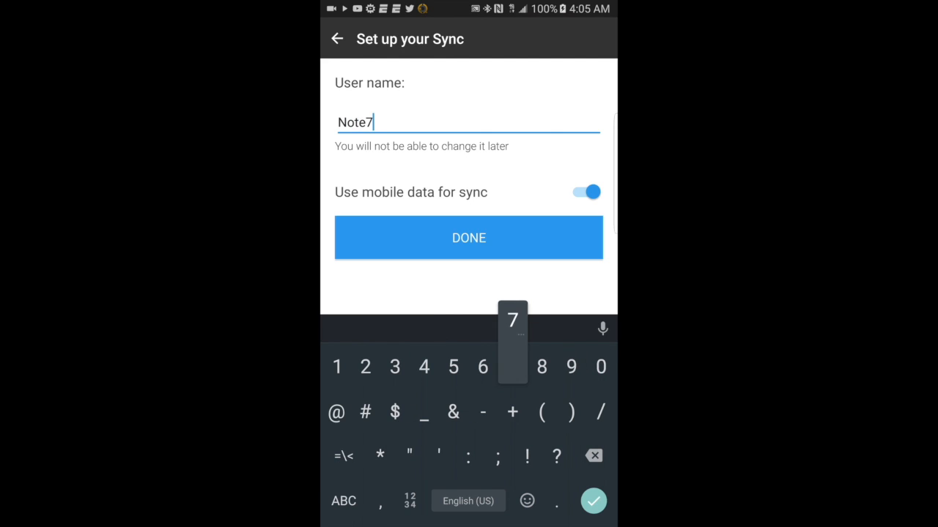
{"action": "left_click", "coordinate": [512, 367]}
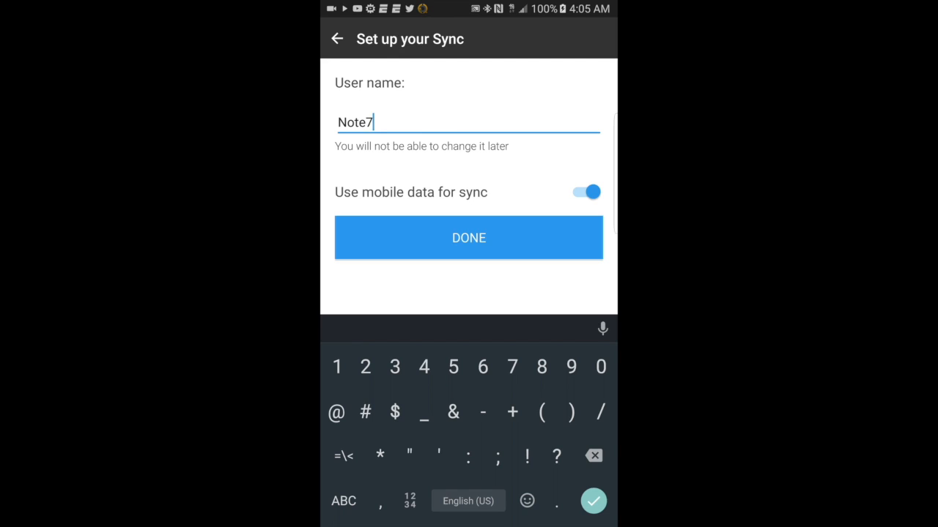
{"action": "left_click", "coordinate": [468, 238]}
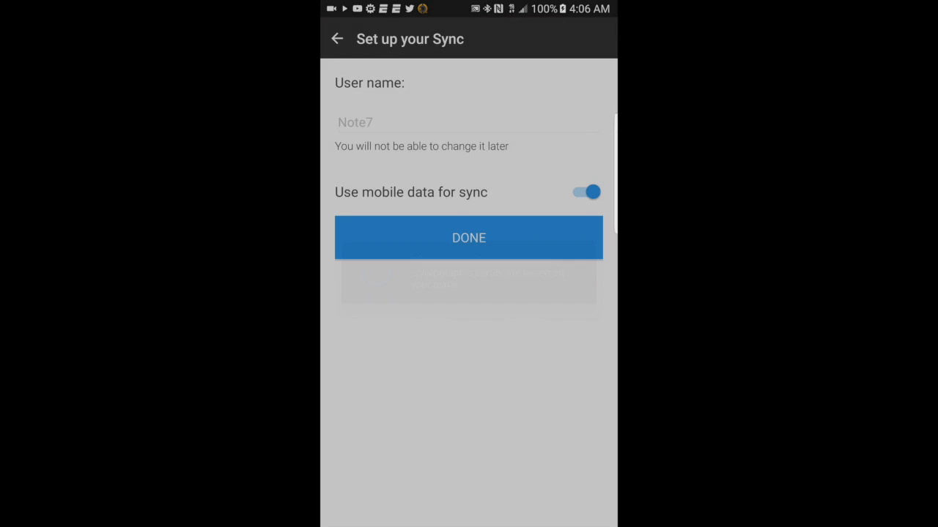
{"action": "left_click", "coordinate": [468, 238]}
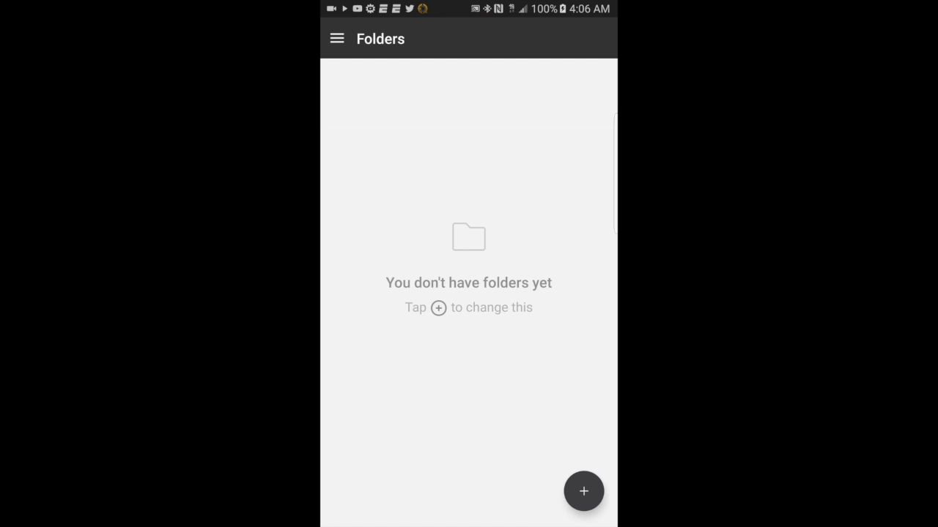
Add the server's btsync folder to the phone by scanning its QR code
{"action": "left_click", "coordinate": [583, 491]}
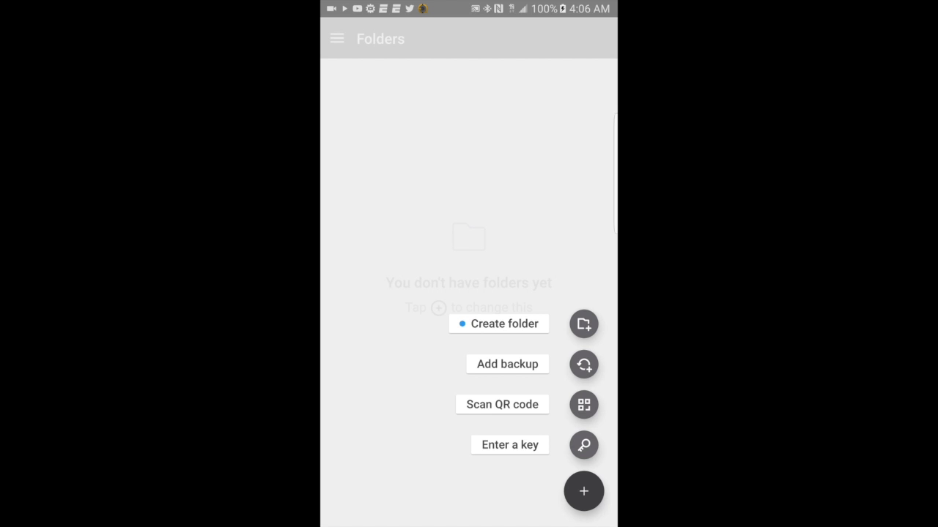
{"action": "left_click", "coordinate": [584, 491]}
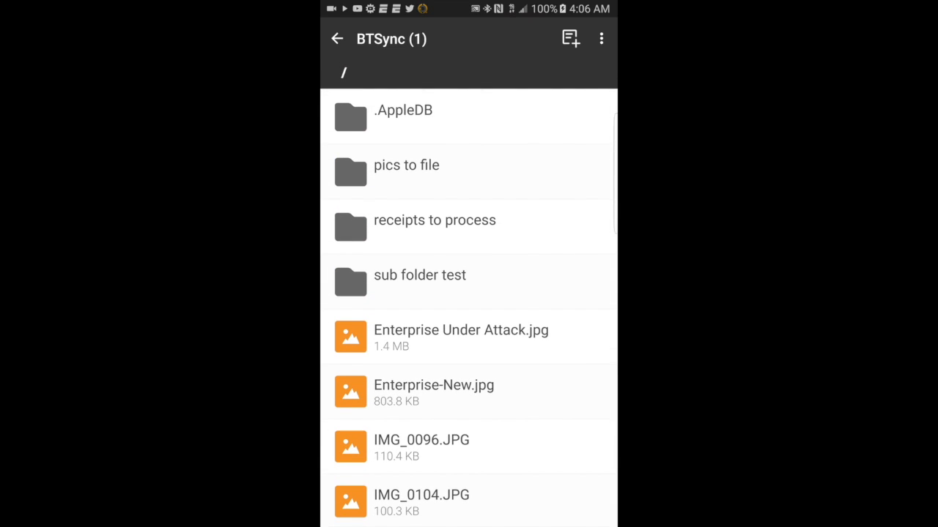
Download Enterprise Under Attack.jpg from the BTSync folder to the phone
{"action": "left_click", "coordinate": [461, 329]}
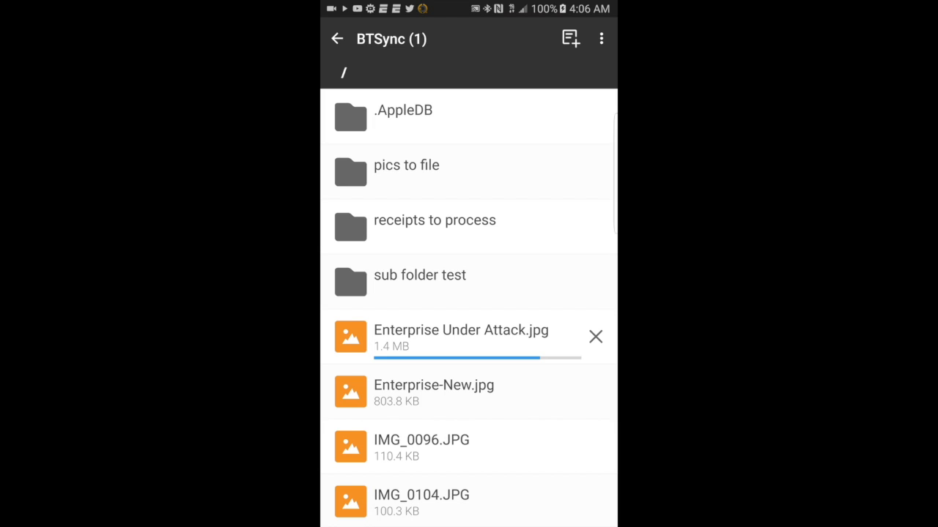
{"action": "left_click", "coordinate": [460, 329]}
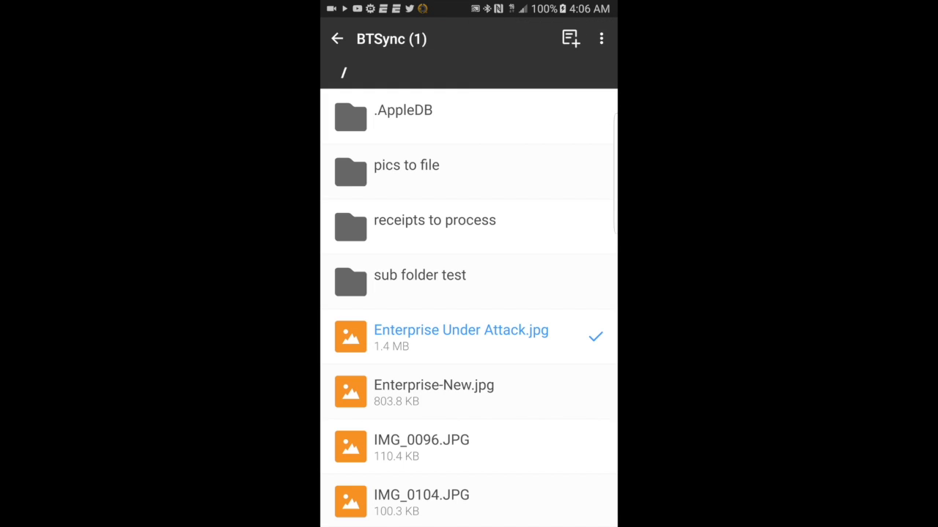
Select Enterprise-New.jpg and IMG_0096.JPG, then sync and confirm both images
{"action": "left_click", "coordinate": [469, 392]}
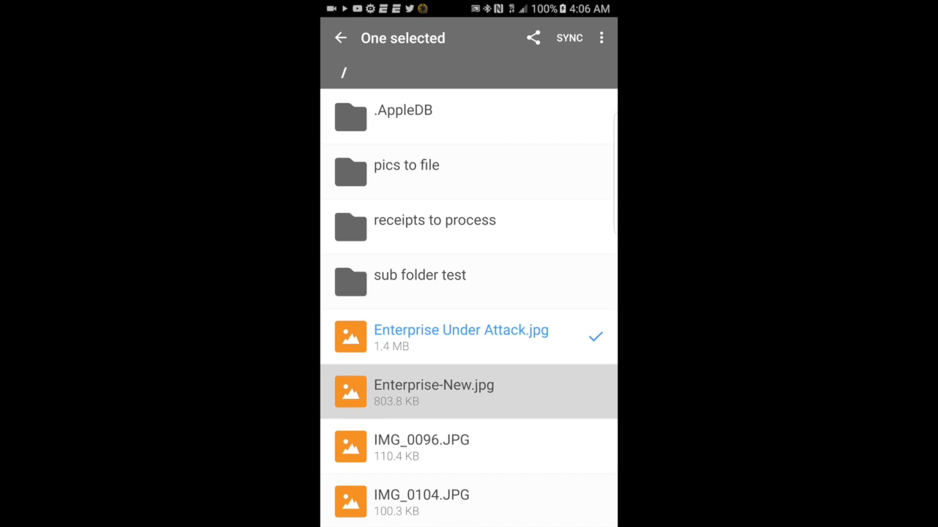
{"action": "left_click", "coordinate": [469, 446]}
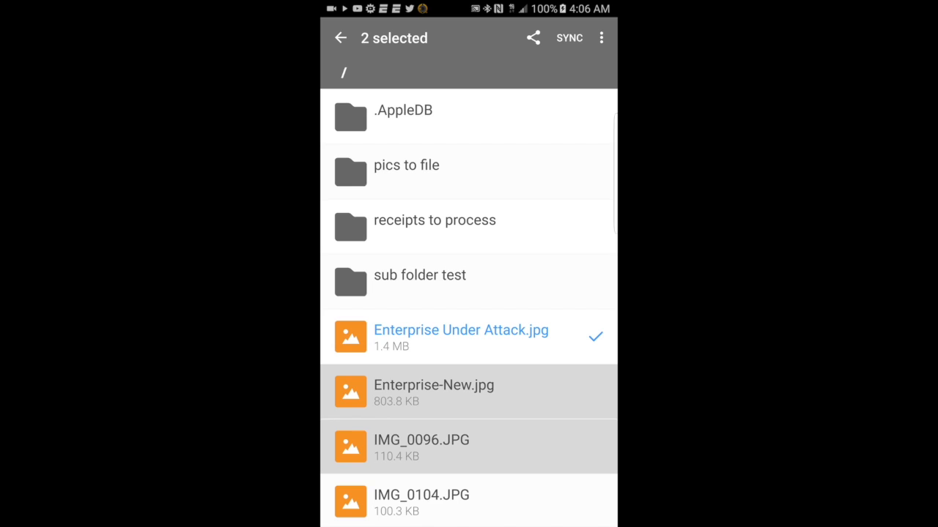
{"action": "left_click", "coordinate": [602, 37]}
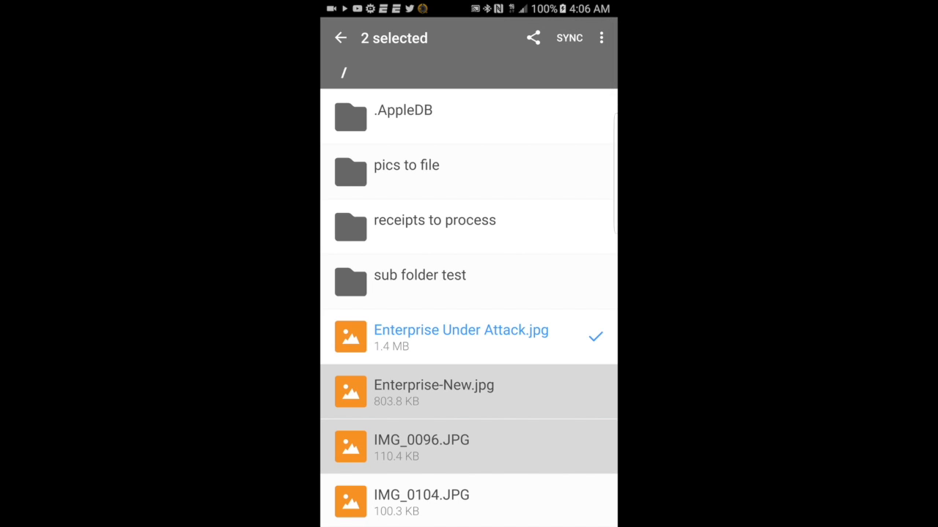
{"action": "left_click", "coordinate": [569, 37]}
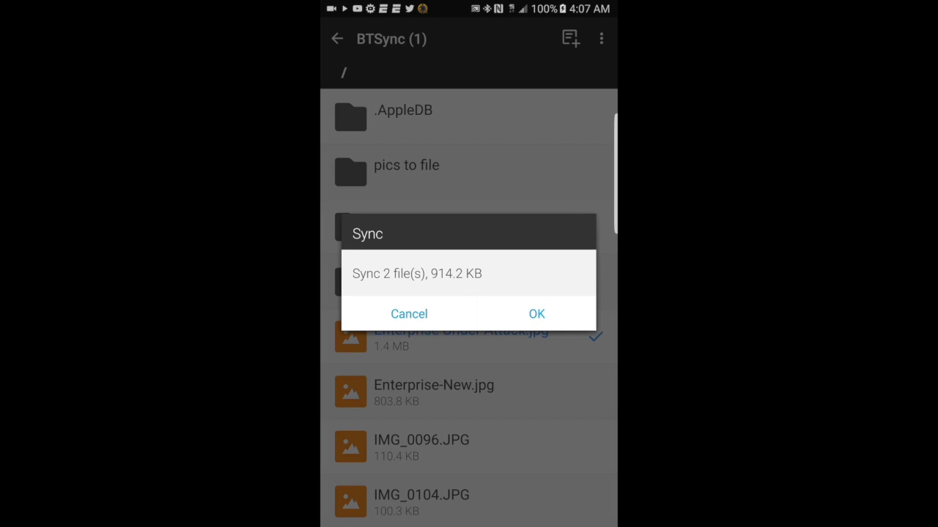
{"action": "left_click", "coordinate": [536, 314]}
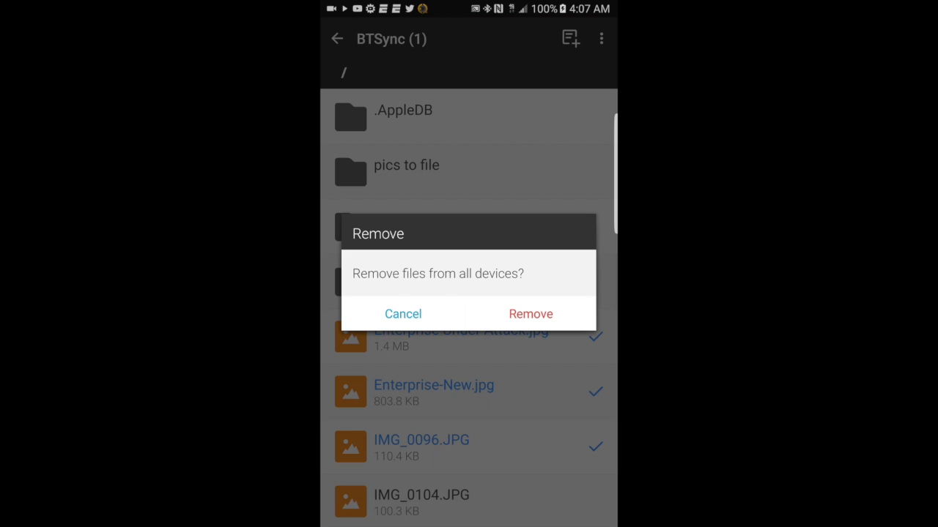
{"action": "left_click", "coordinate": [529, 314]}
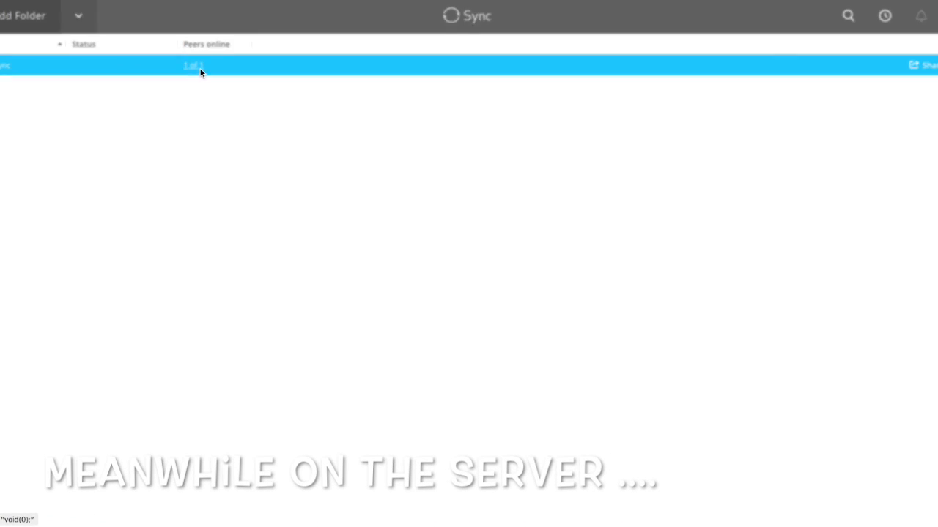
{"action": "left_click", "coordinate": [192, 66]}
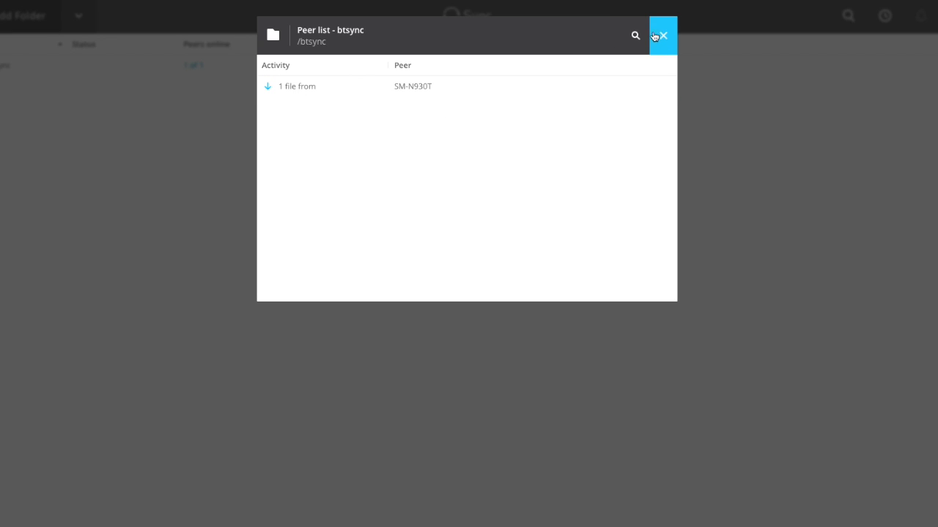
{"action": "left_click", "coordinate": [661, 35]}
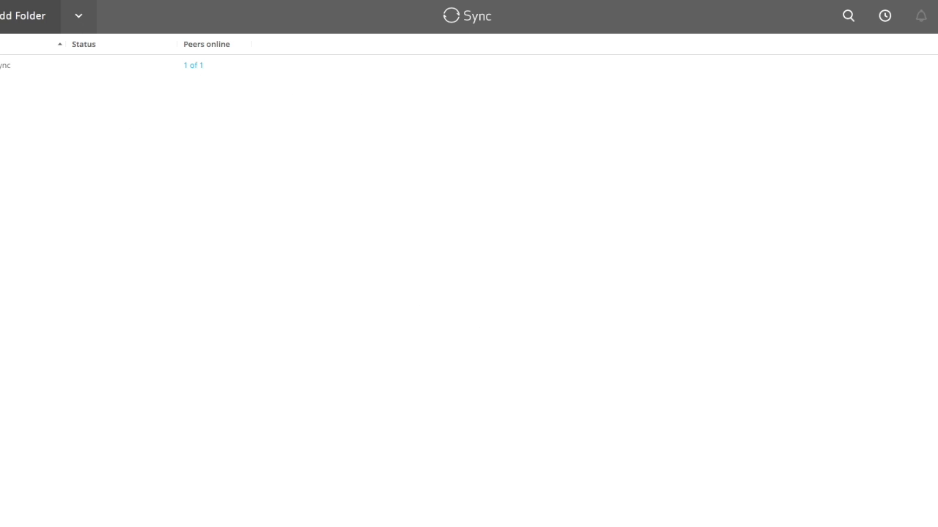
{"action": "mouse_move", "coordinate": [728, 186]}
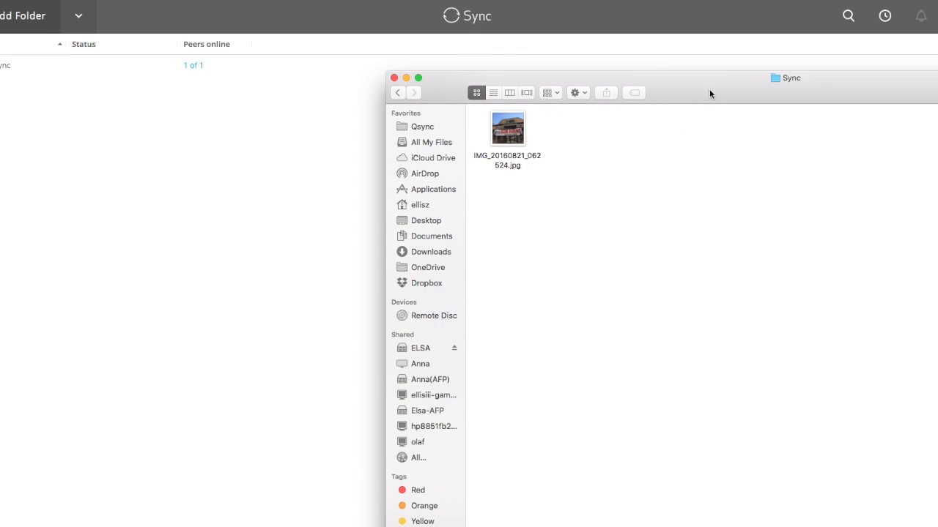
{"action": "left_click", "coordinate": [507, 128]}
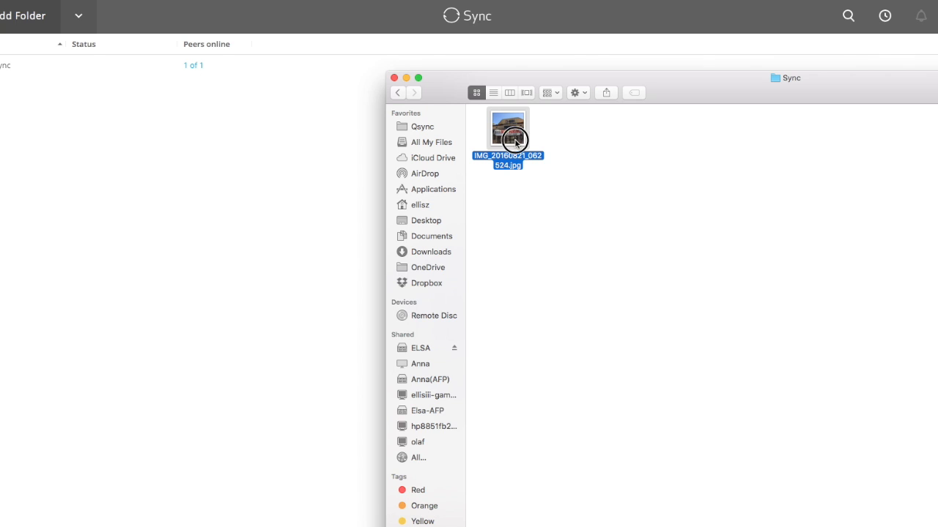
{"action": "double_click", "coordinate": [507, 127]}
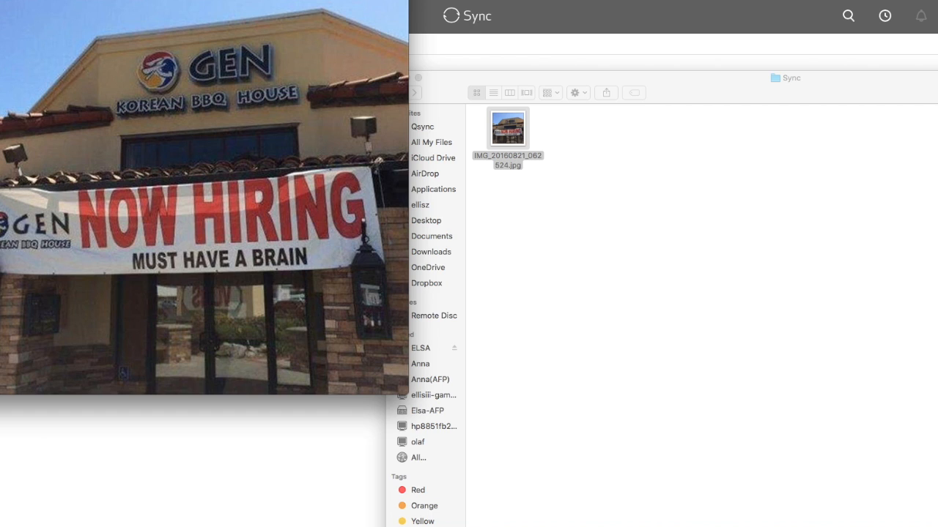
{"action": "double_click", "coordinate": [507, 128]}
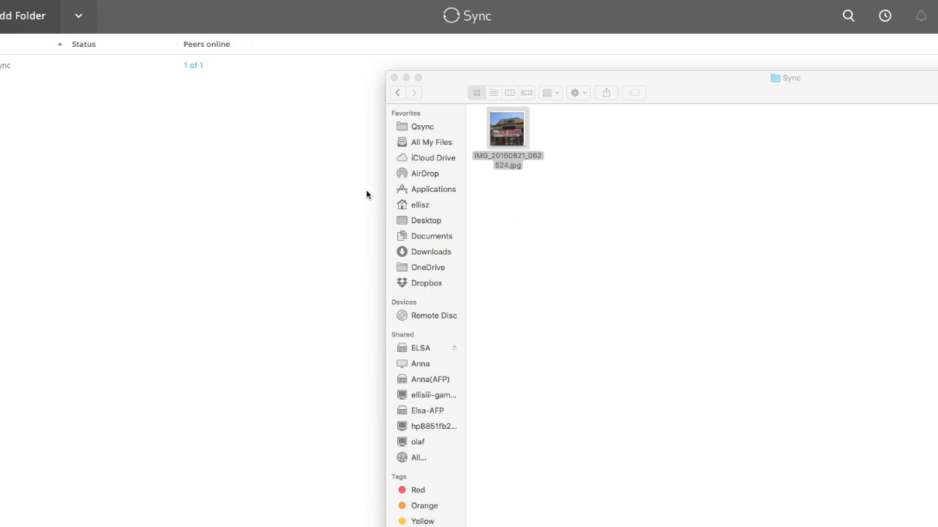
{"action": "left_click", "coordinate": [507, 128]}
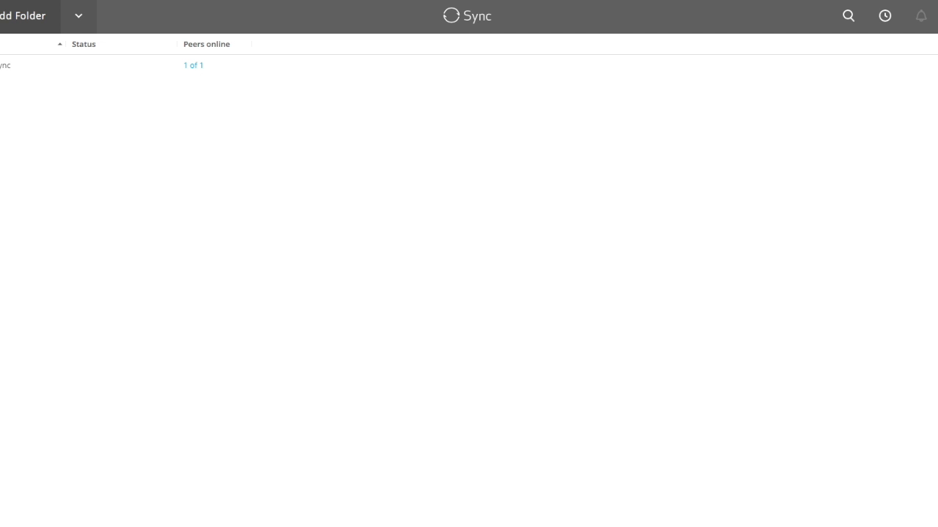
{"action": "mouse_move", "coordinate": [776, 48]}
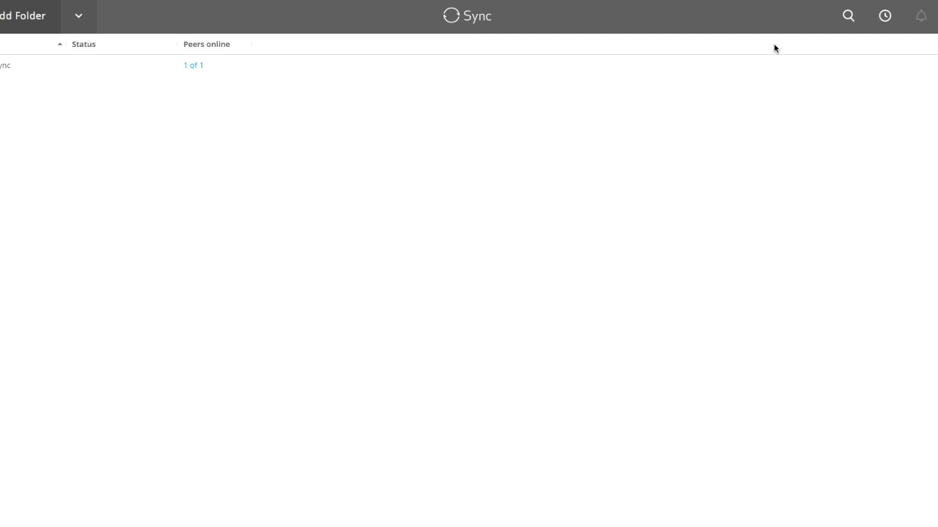
{"action": "mouse_move", "coordinate": [583, 97]}
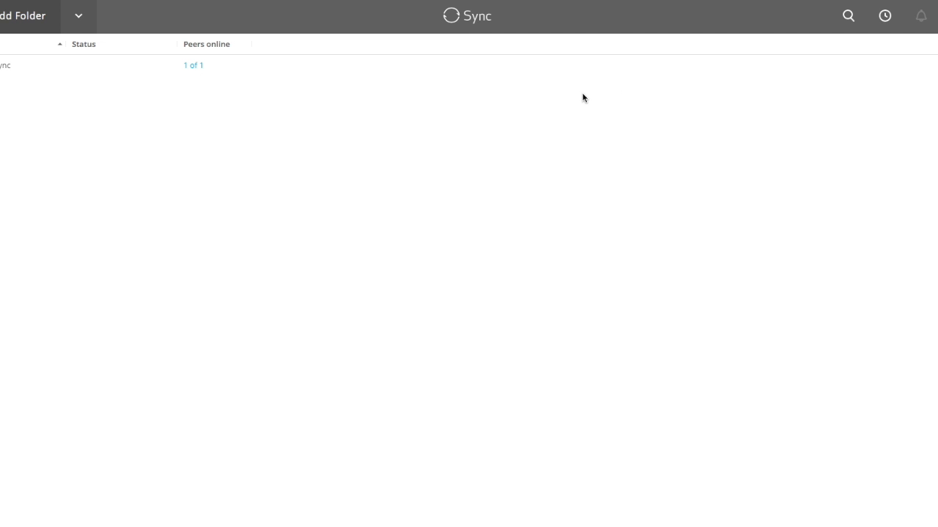
{"action": "mouse_move", "coordinate": [551, 122]}
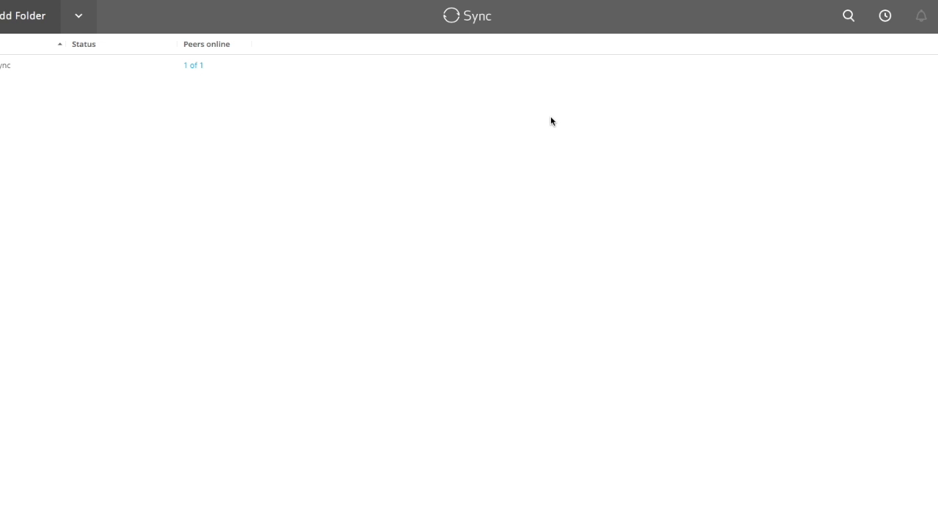